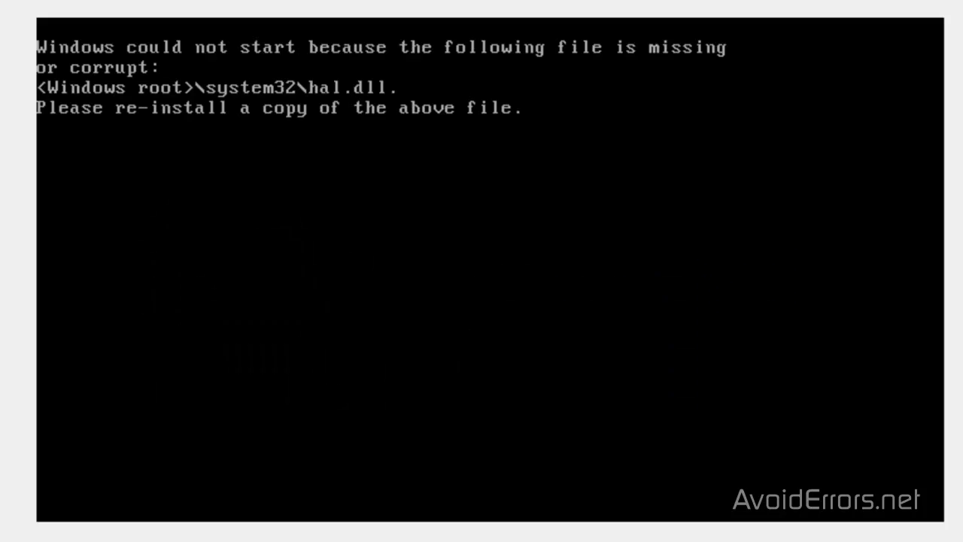
mouse_move(301, 180)
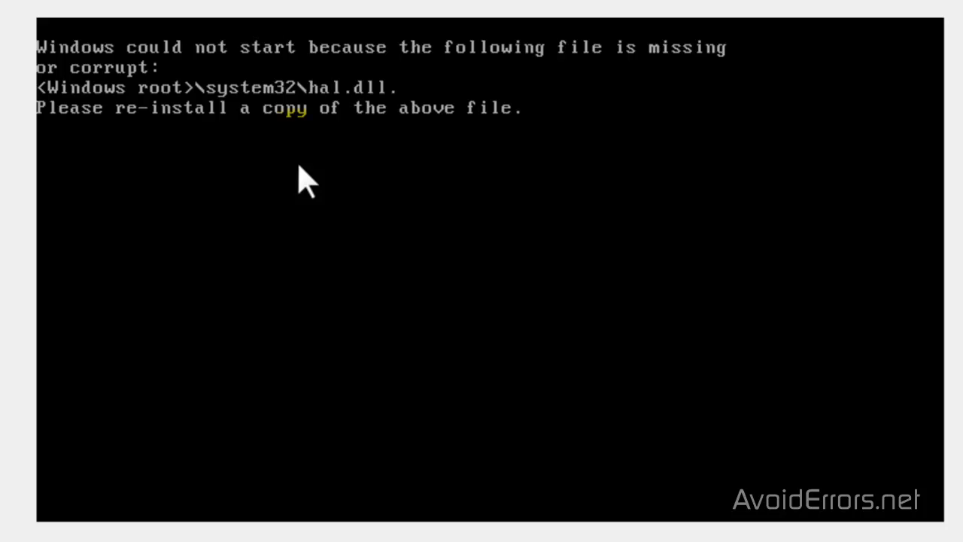
mouse_move(329, 165)
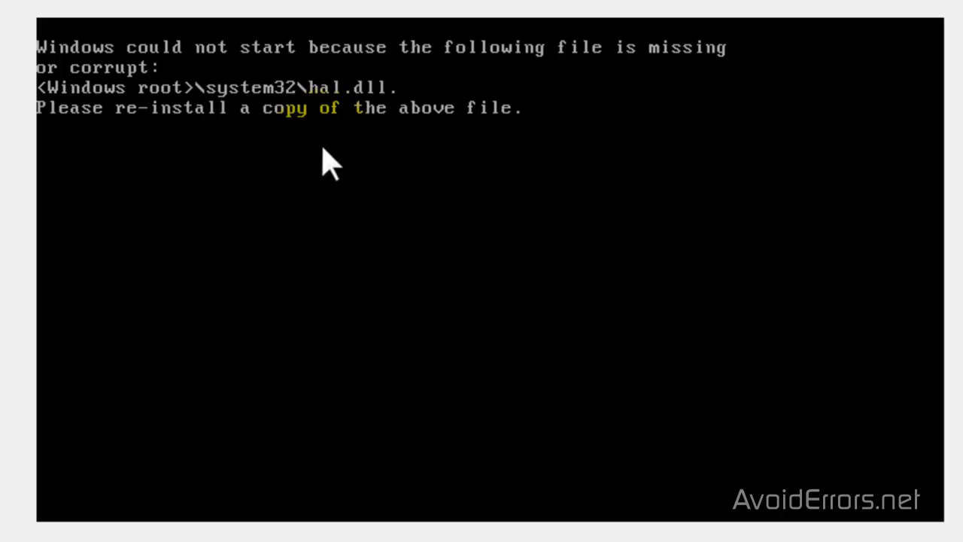
mouse_move(338, 151)
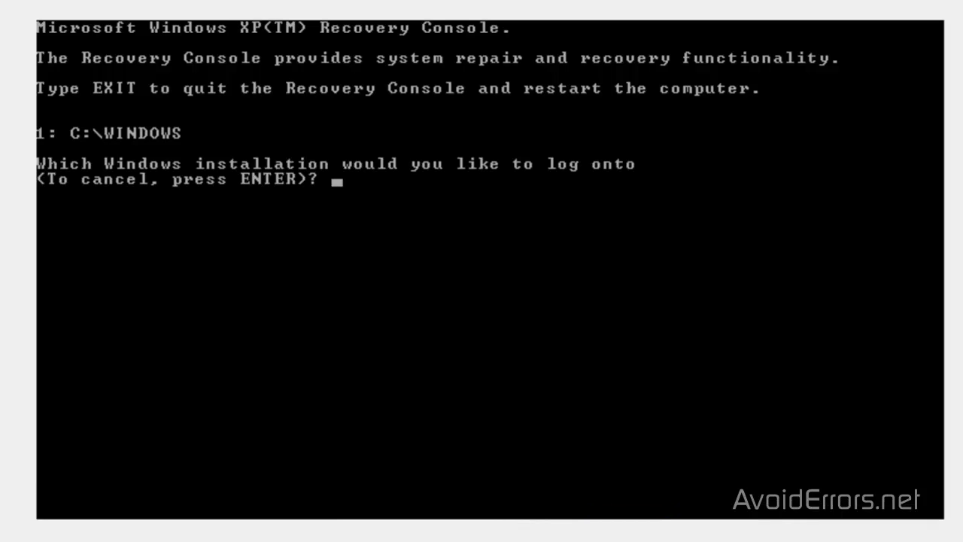
Log onto installation 1, change to system32, and run map to list C: and D:.
type("1")
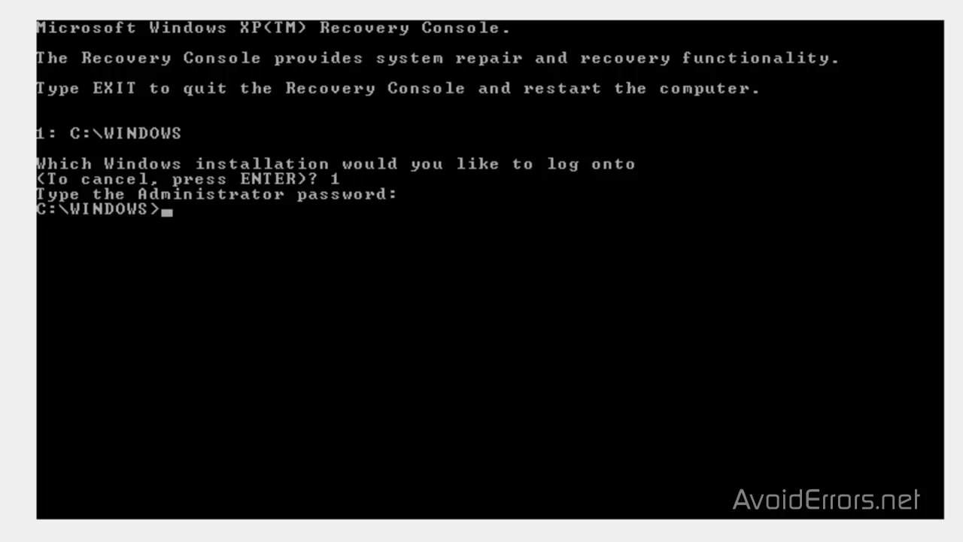
type("cd")
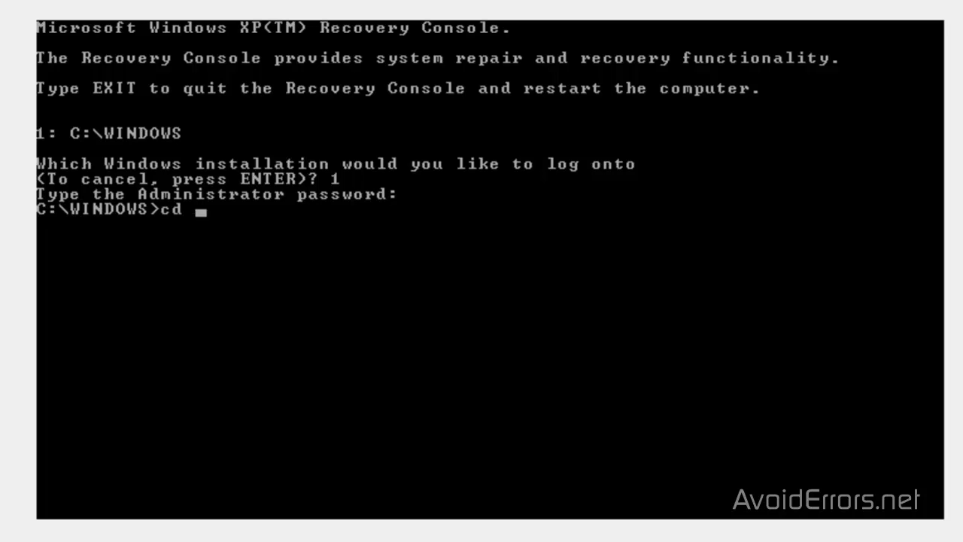
type("system32")
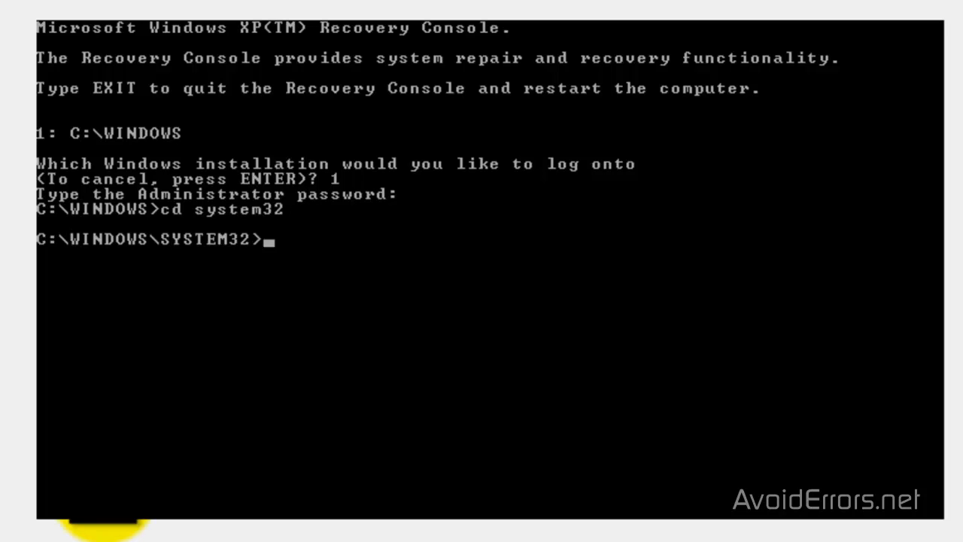
type("map")
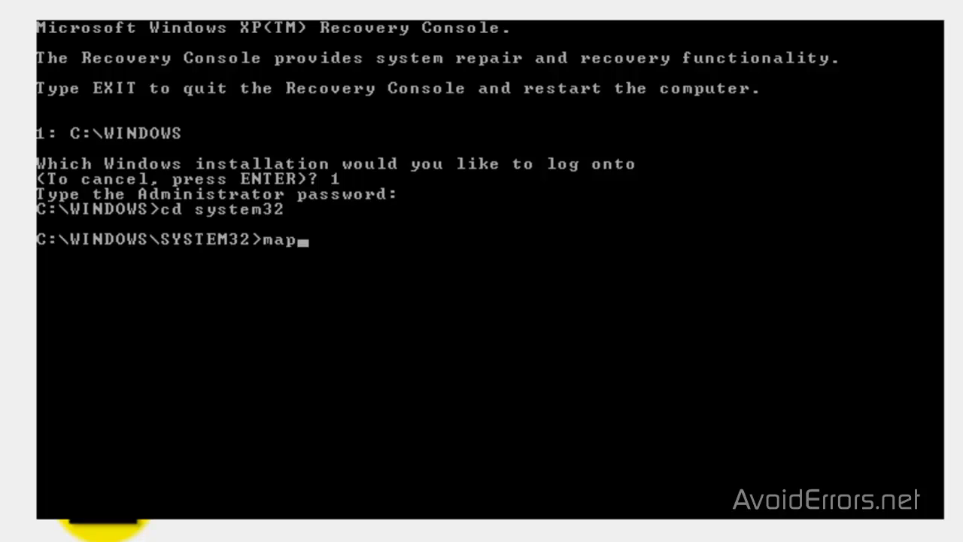
key("Return")
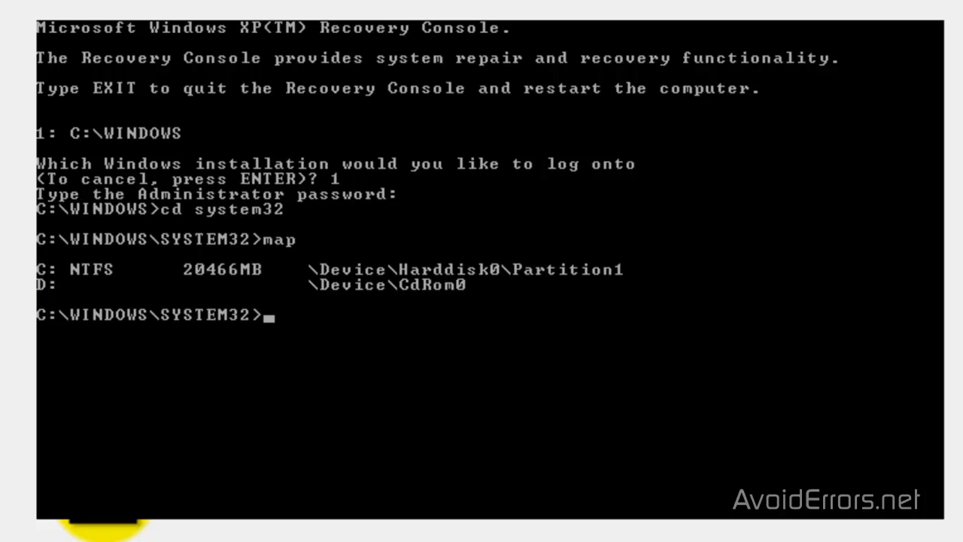
Expand d:\i386\hal.dl_ into system32, then exit the console to restart.
type("ex")
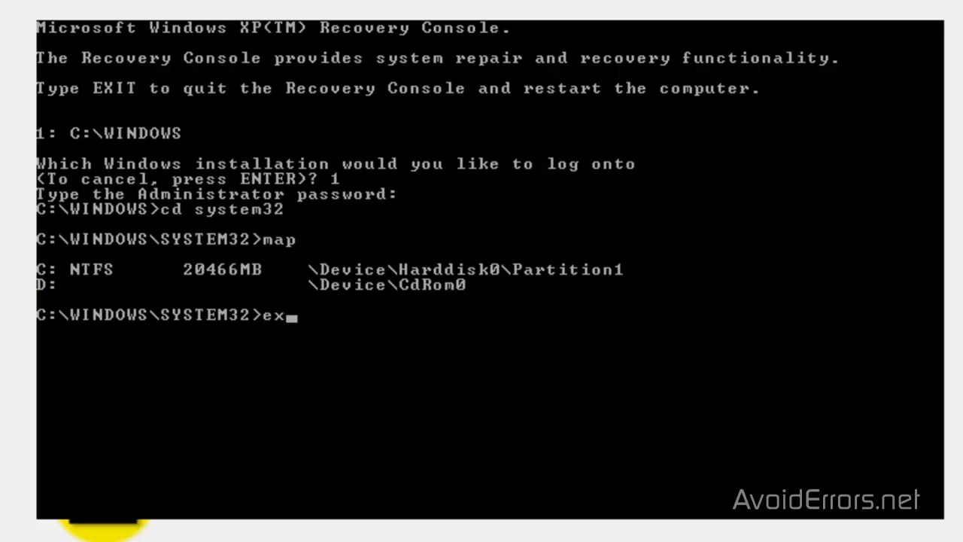
type("pand")
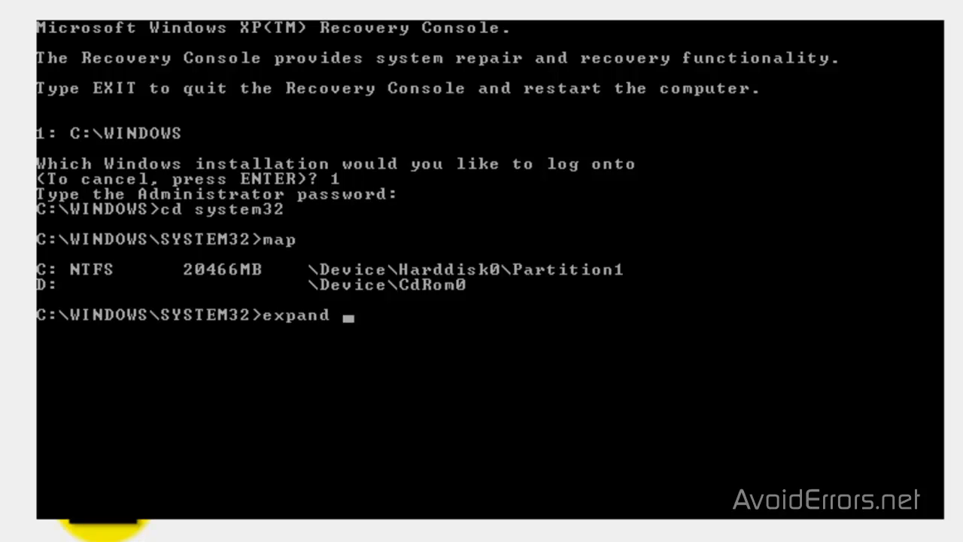
type("d:\\")
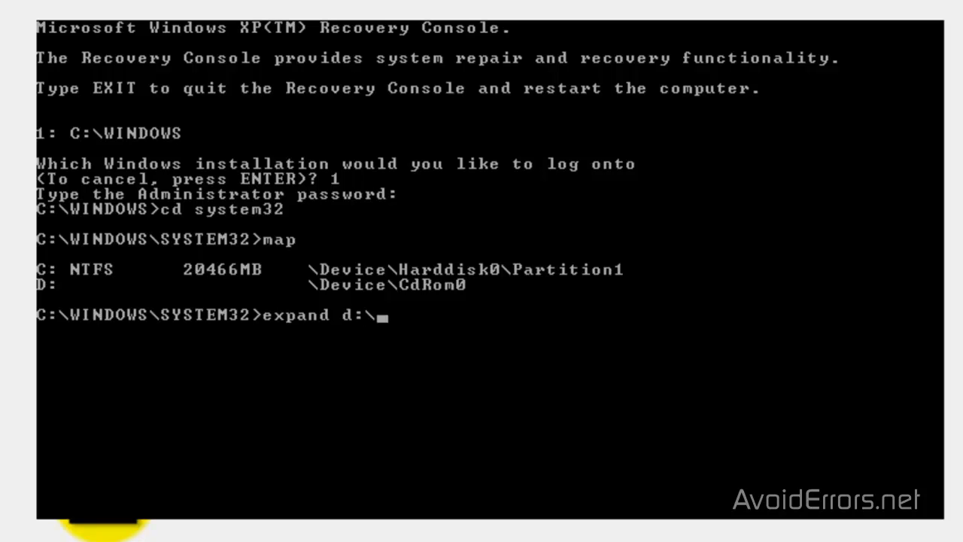
type("i386\\")
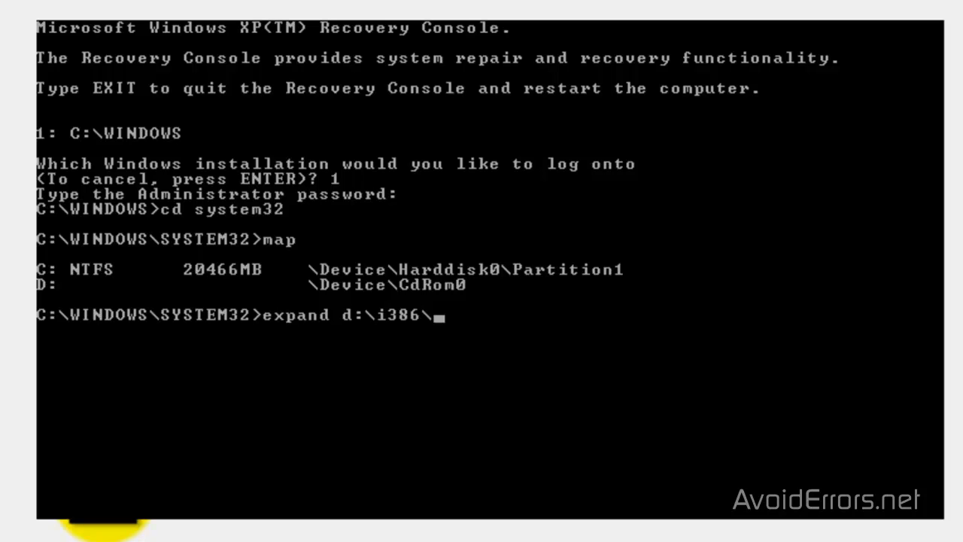
type("hal.dl_")
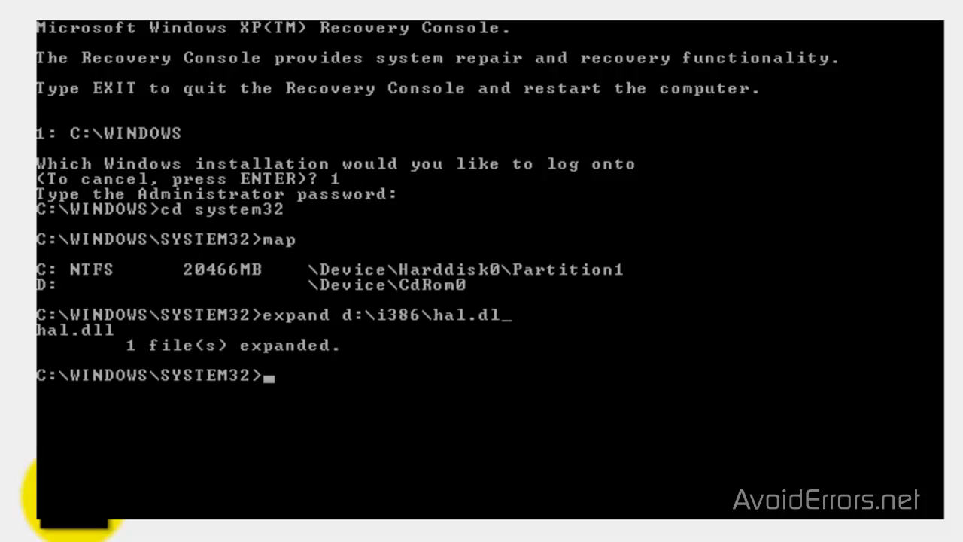
type("exit")
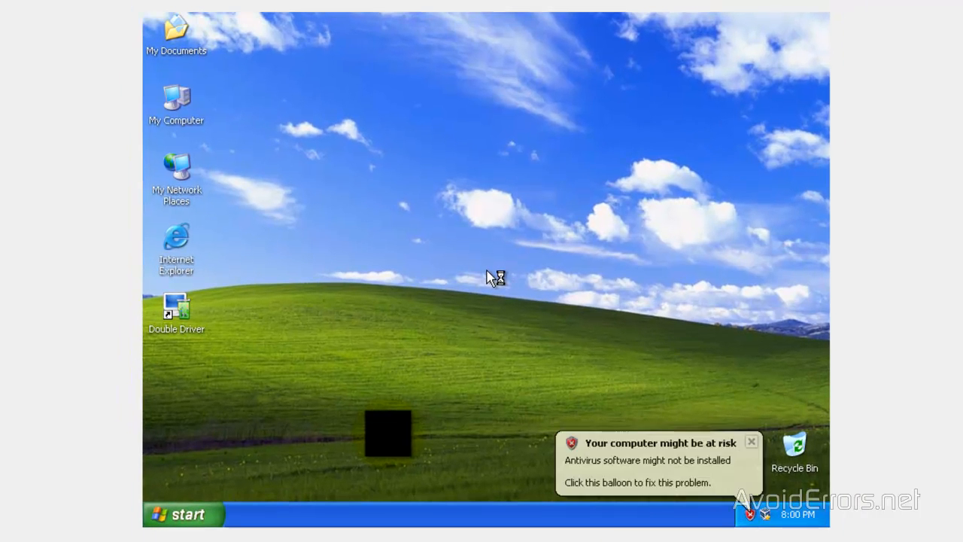
mouse_move(489, 277)
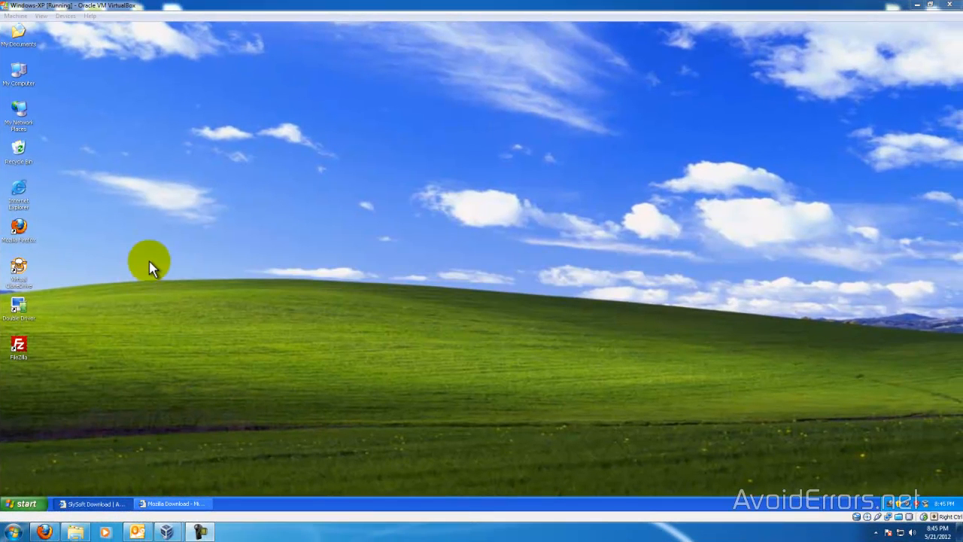
mouse_move(46, 242)
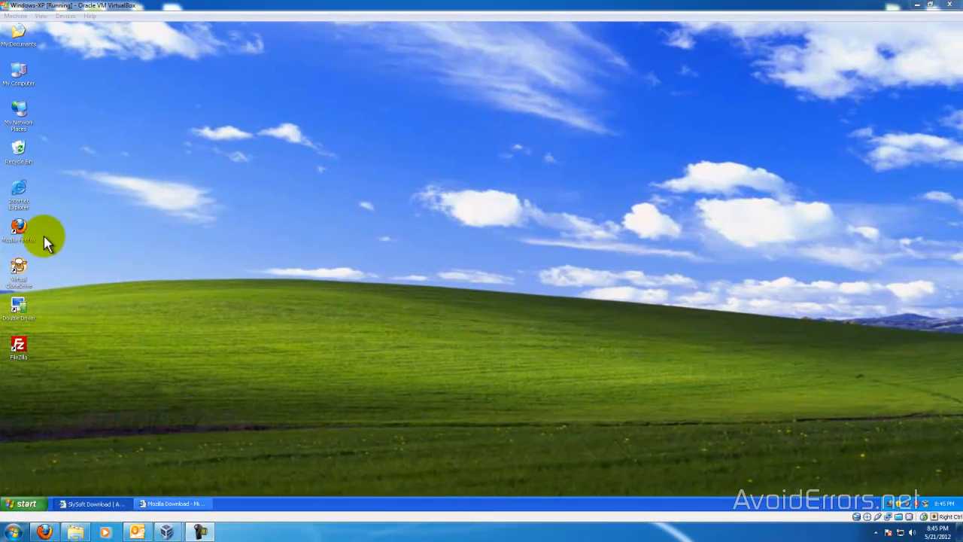
mouse_move(51, 404)
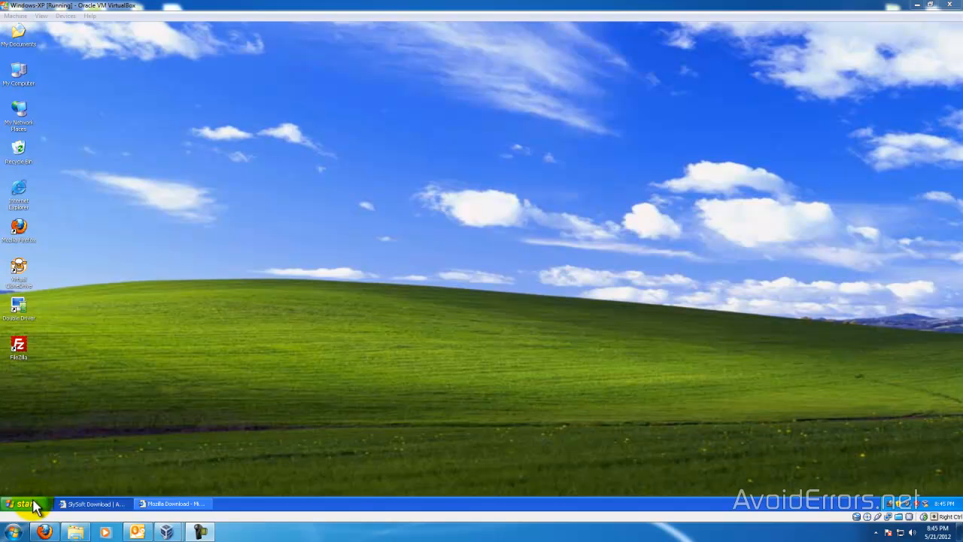
Browse from My Computer through C: and WINDOWS into the system32 folder.
left_click(30, 503)
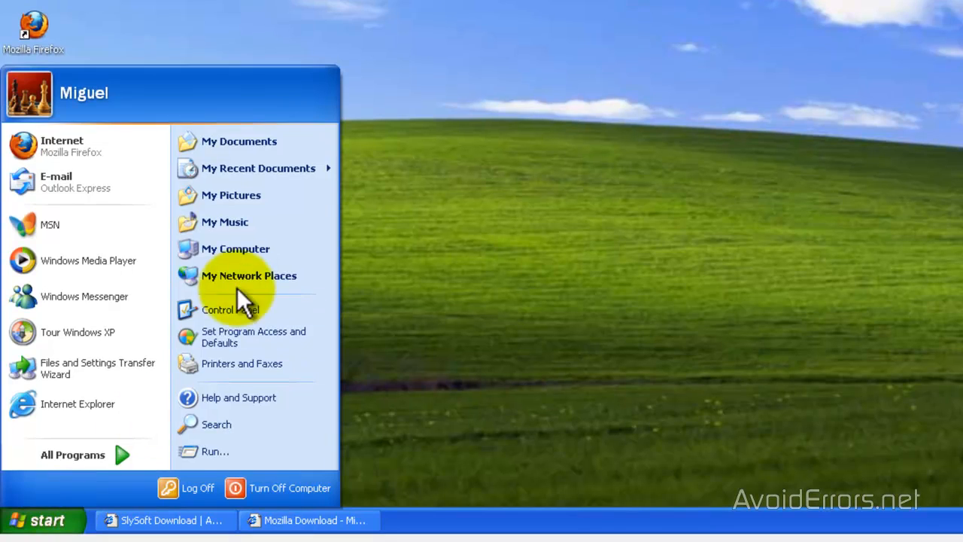
left_click(235, 248)
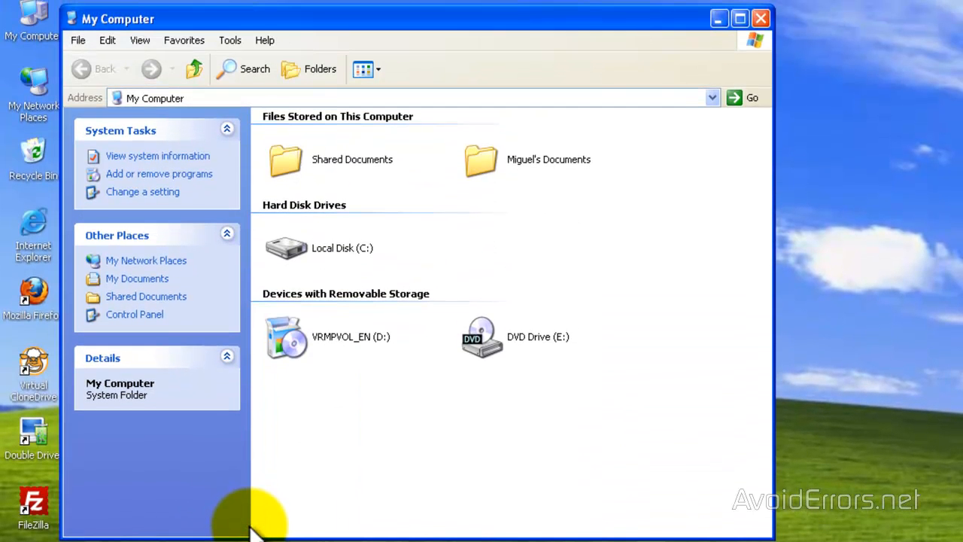
double_click(286, 248)
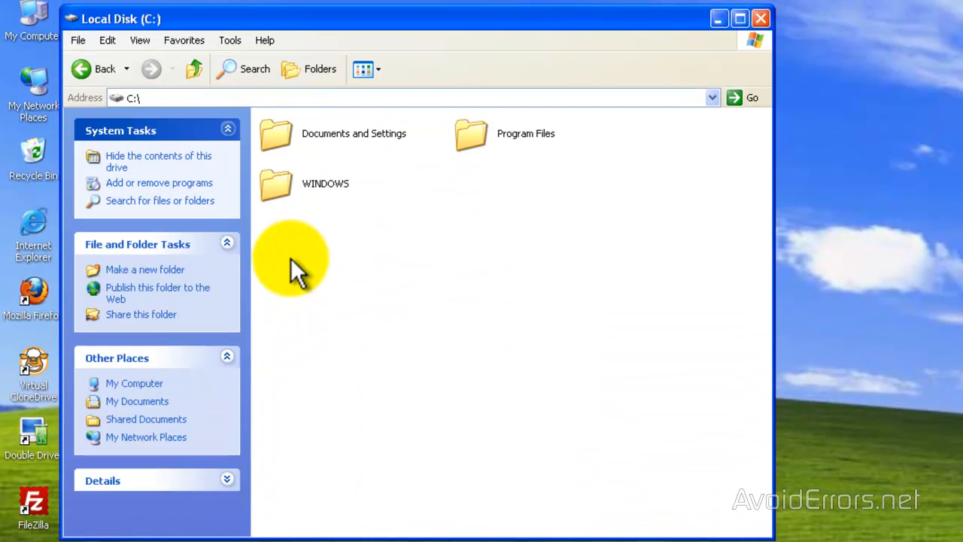
double_click(276, 185)
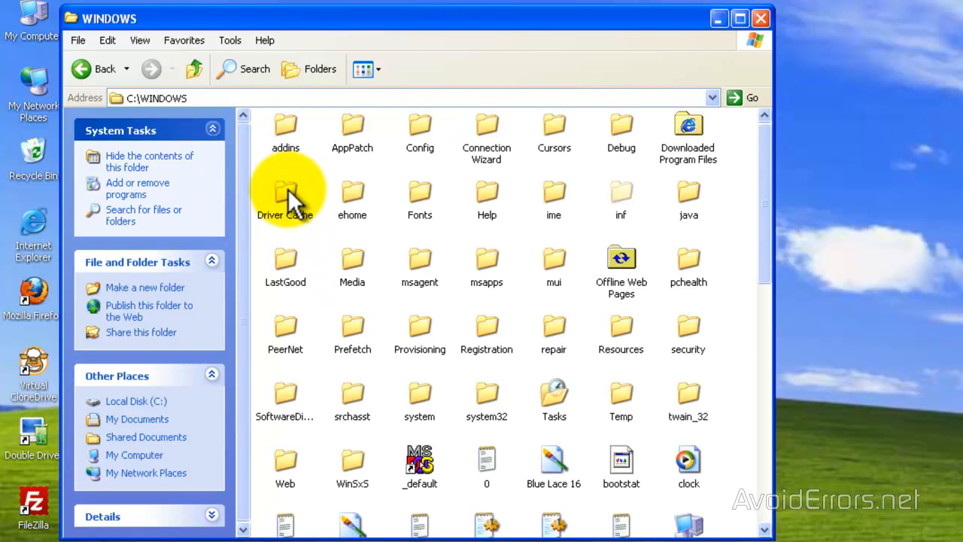
mouse_move(776, 218)
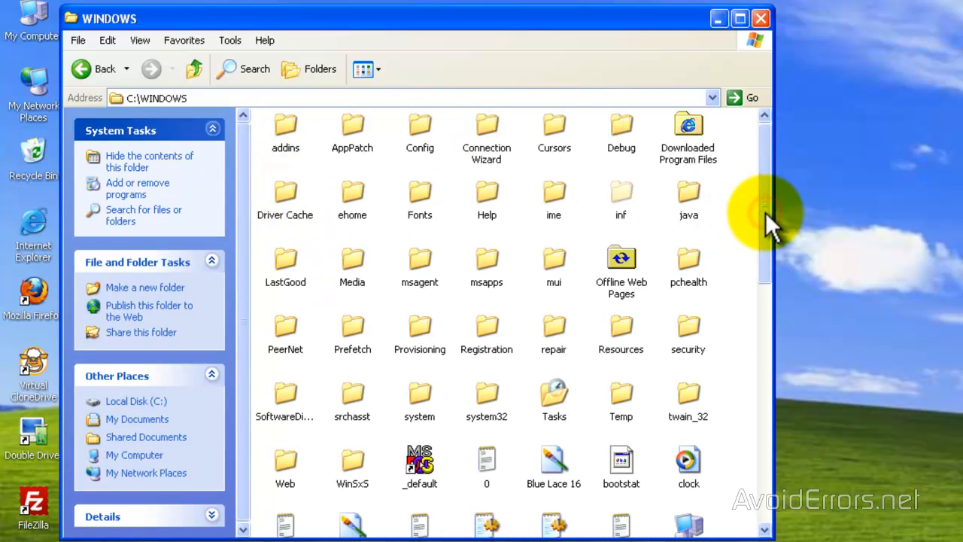
mouse_move(486, 395)
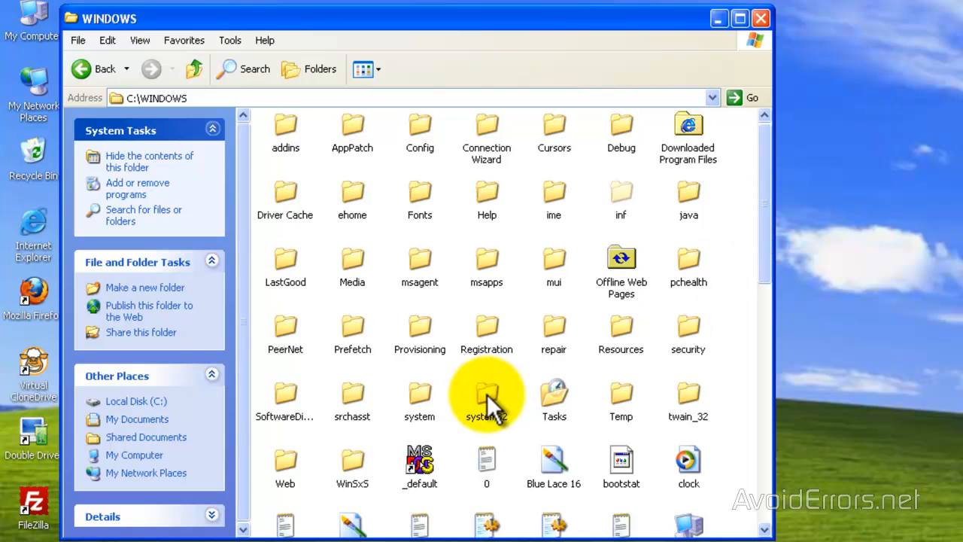
double_click(487, 395)
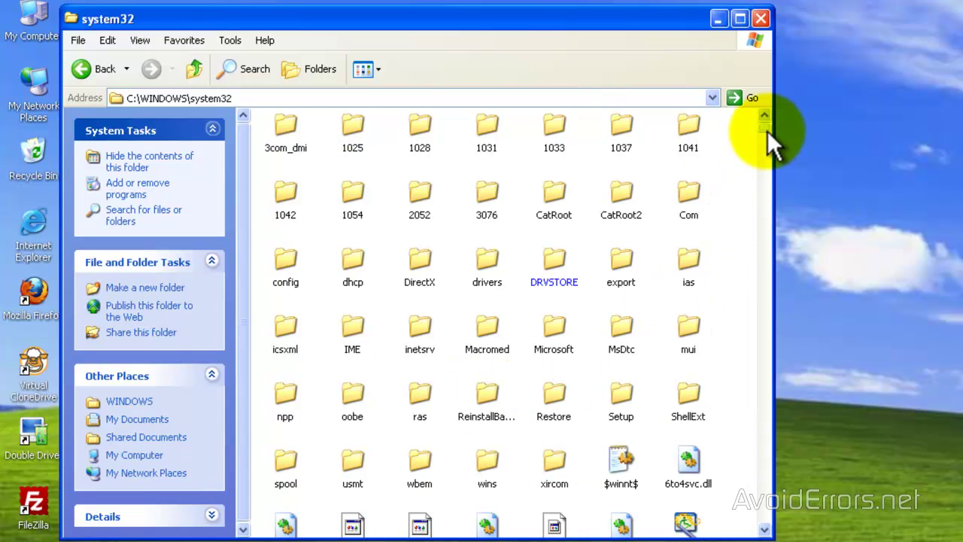
Scroll down to hal.dll and bring up its context menu.
scroll("down", 3)
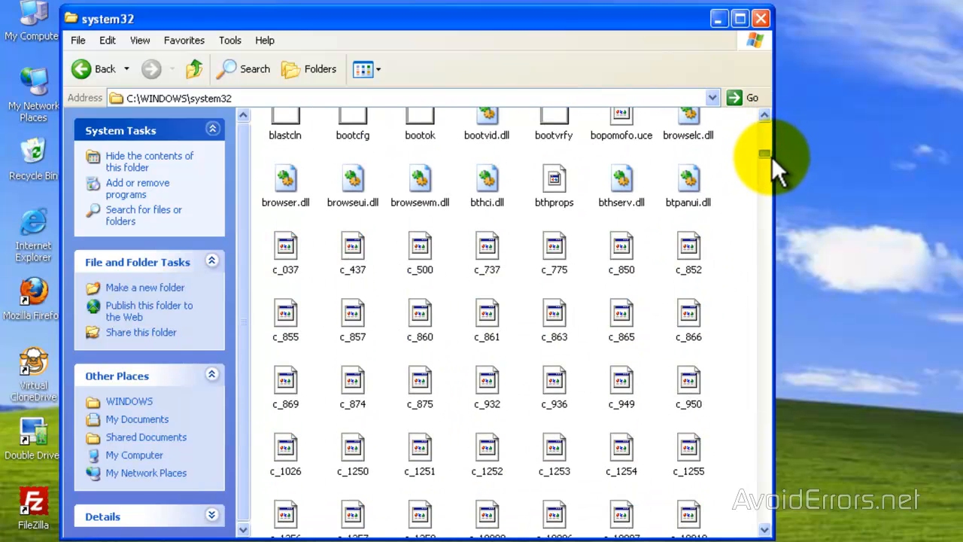
scroll("up", 3)
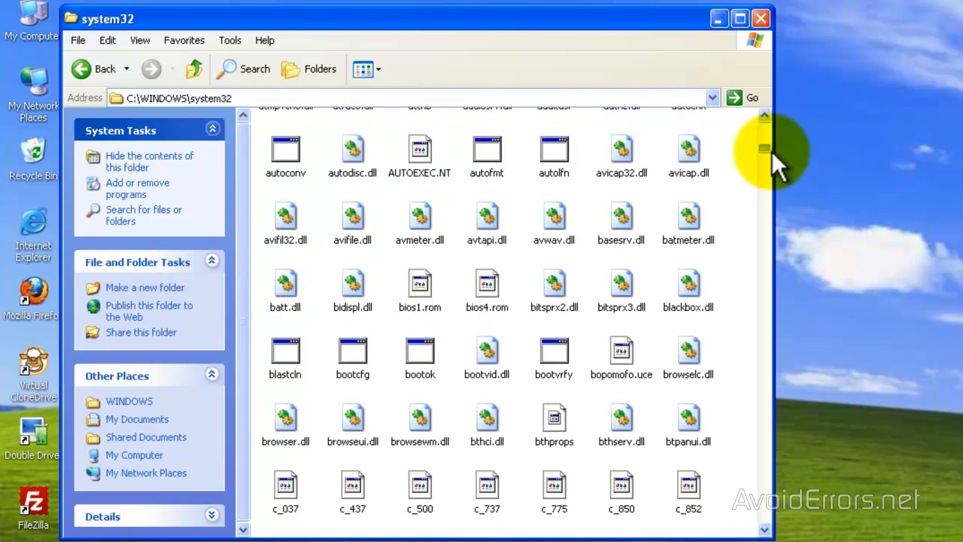
scroll("down", 3)
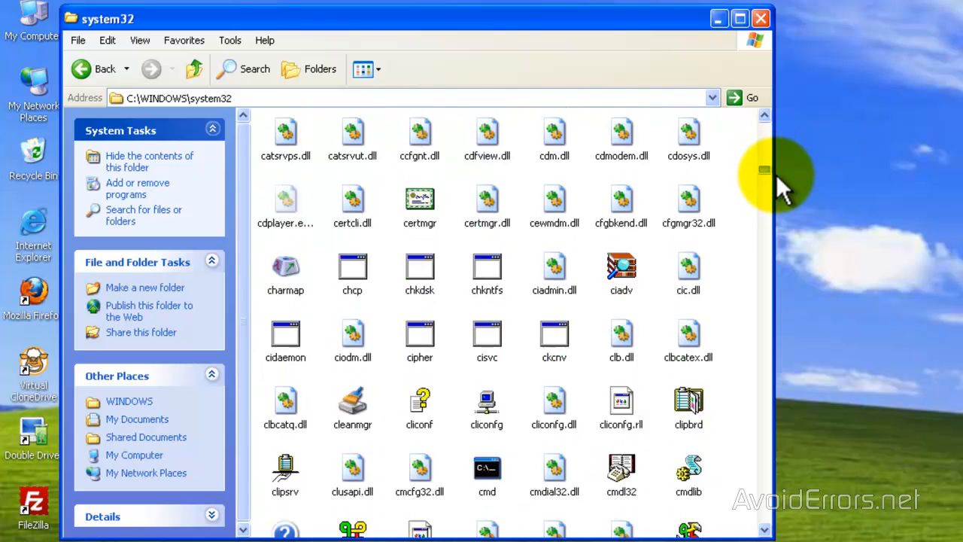
scroll("down", 3)
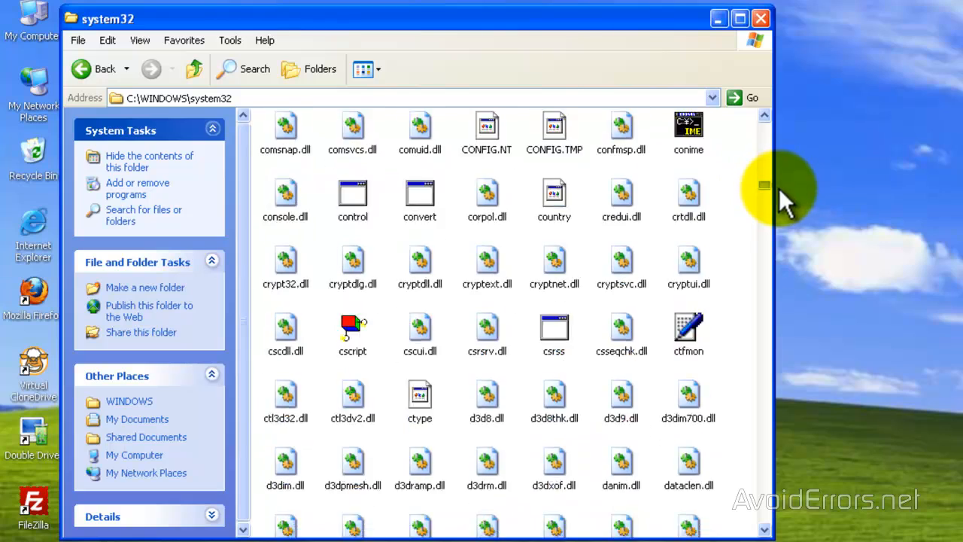
scroll("down", 3)
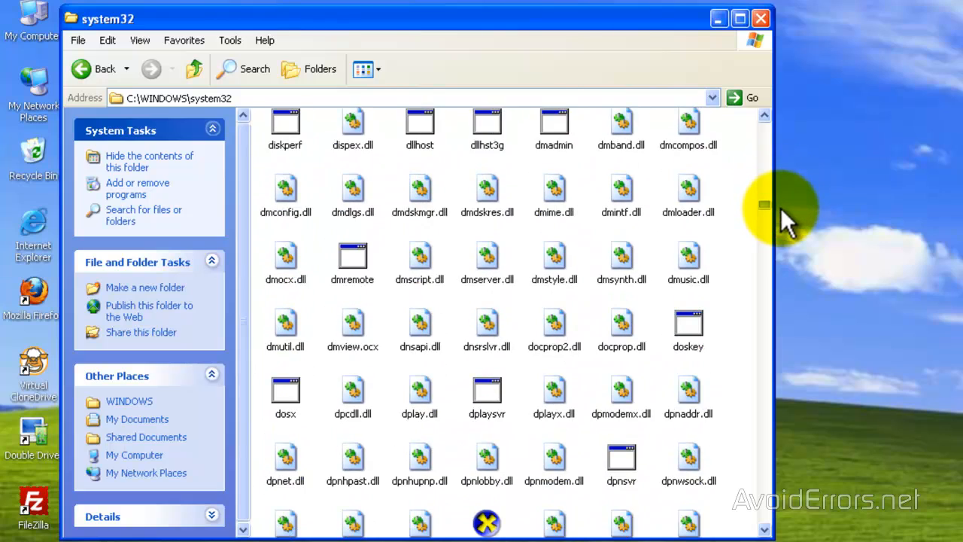
scroll("down", 3)
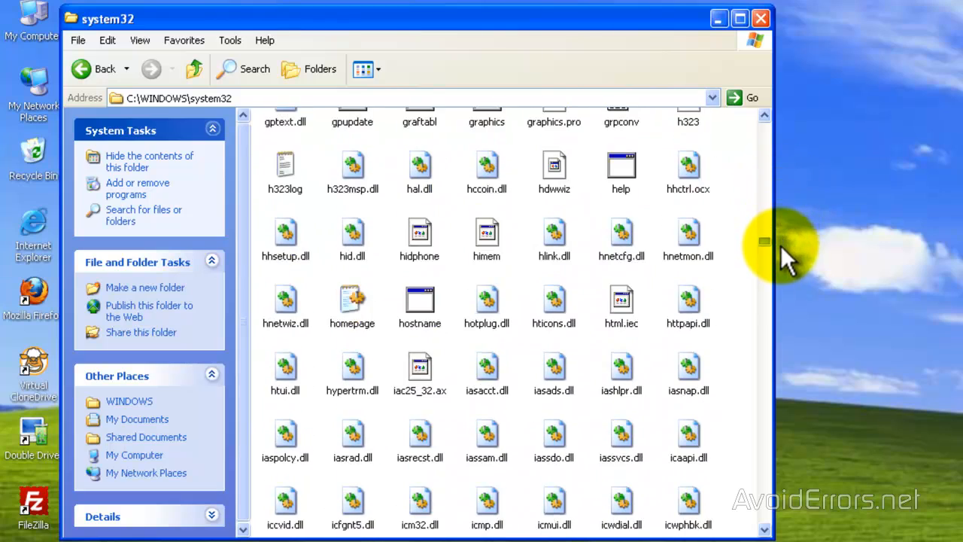
scroll("down", 3)
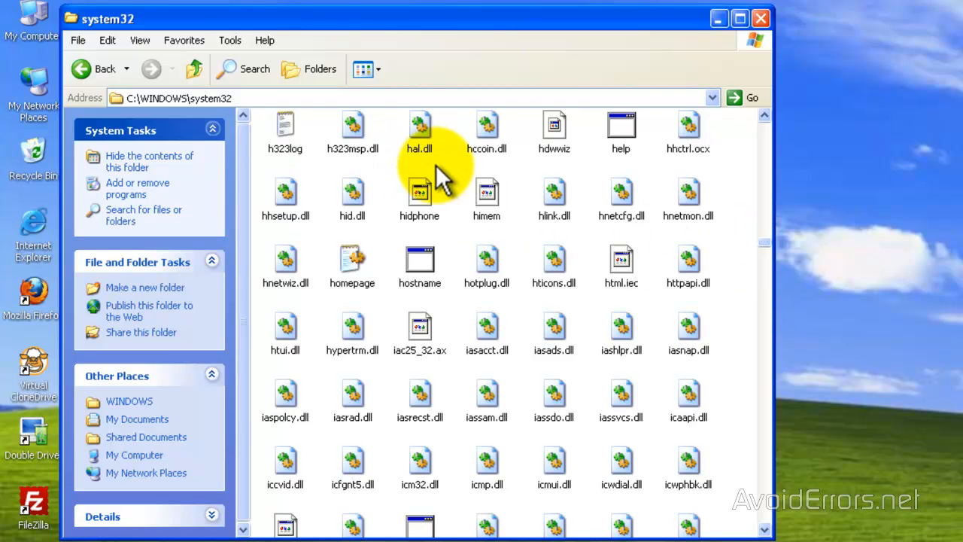
mouse_move(422, 135)
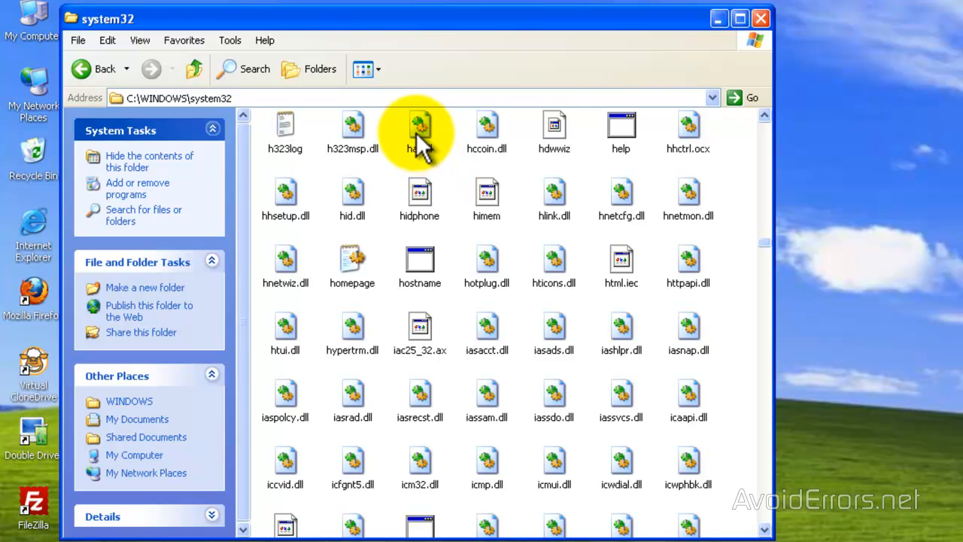
right_click(412, 132)
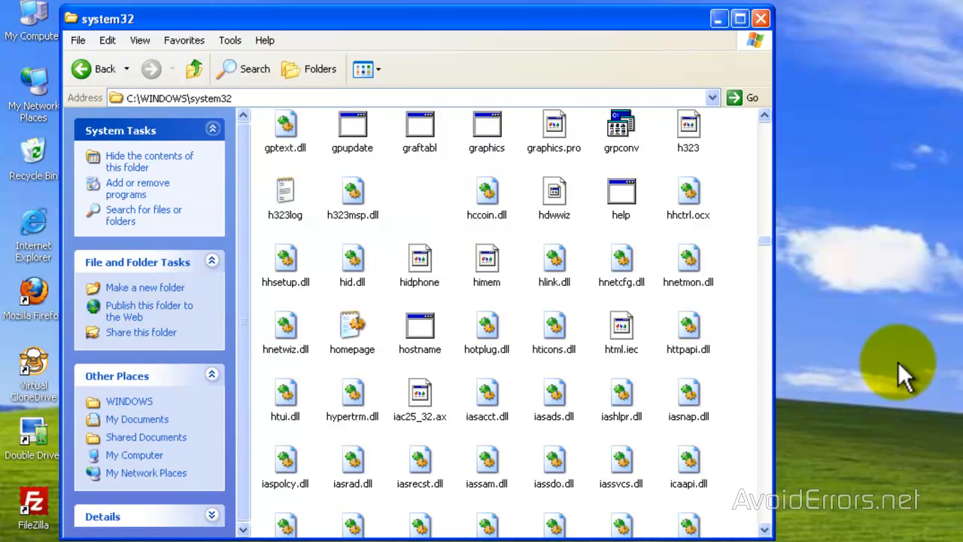
mouse_move(760, 18)
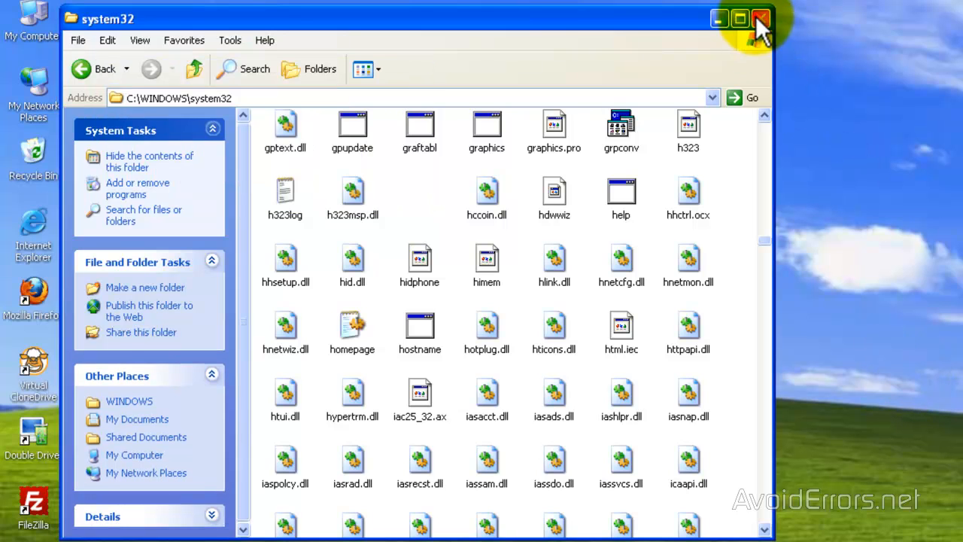
Permanently delete both hal.dll copies from the Recycle Bin and close it.
double_click(33, 151)
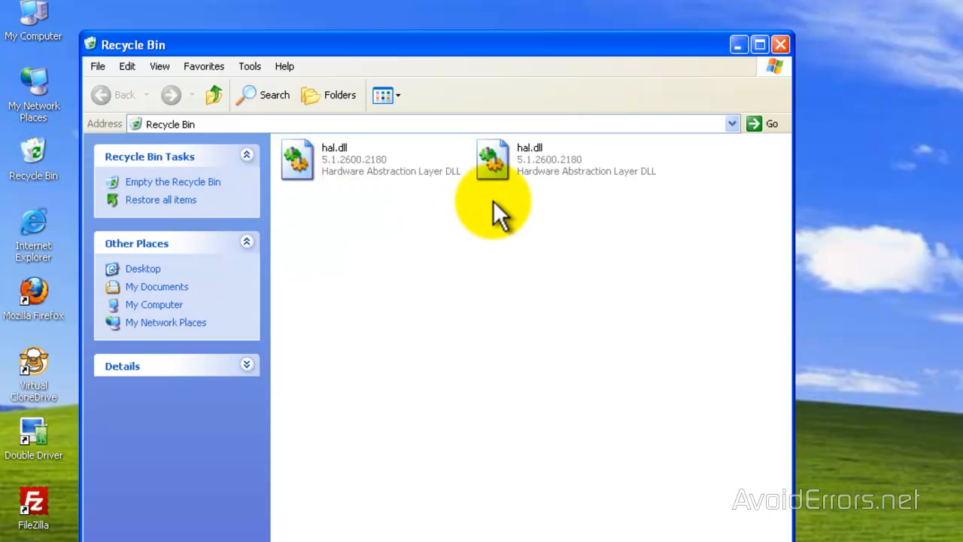
key("Ctrl+A")
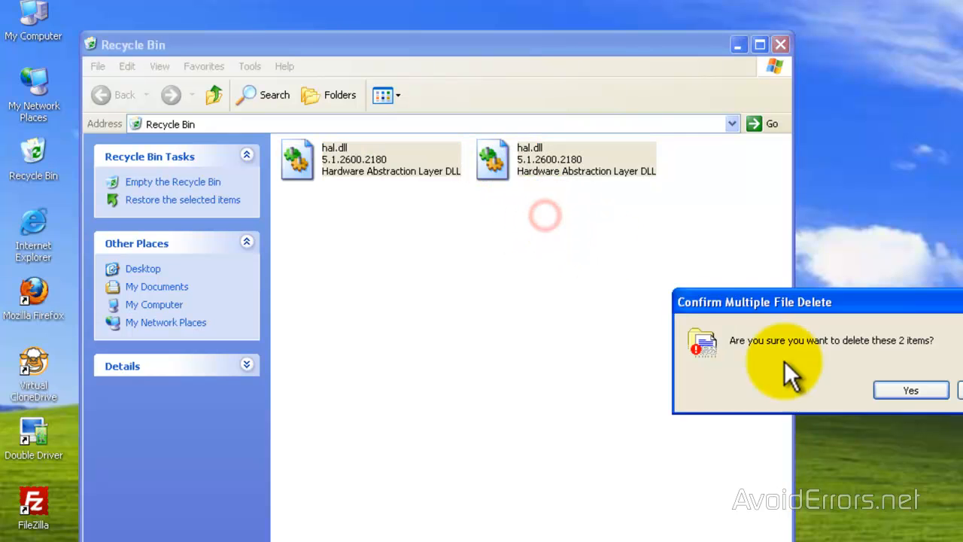
left_click(911, 390)
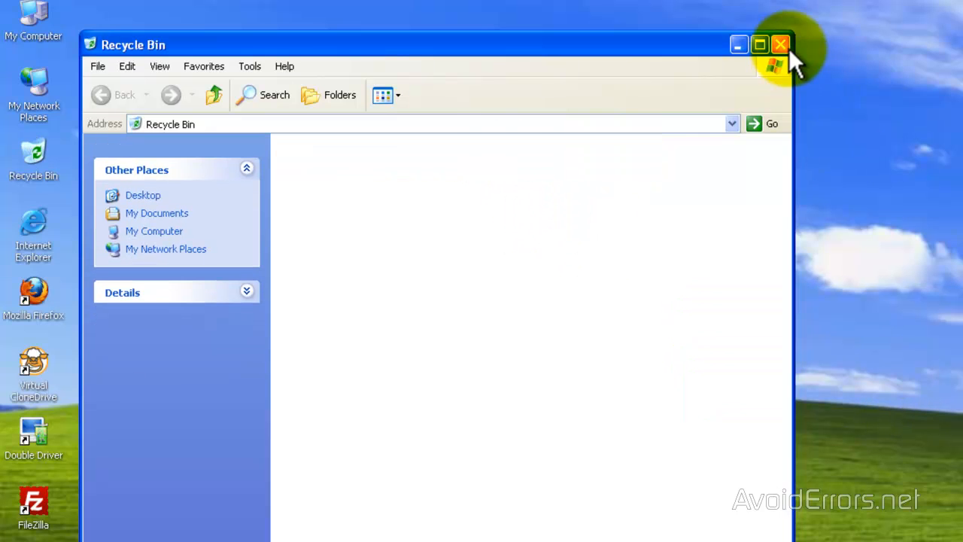
left_click(781, 44)
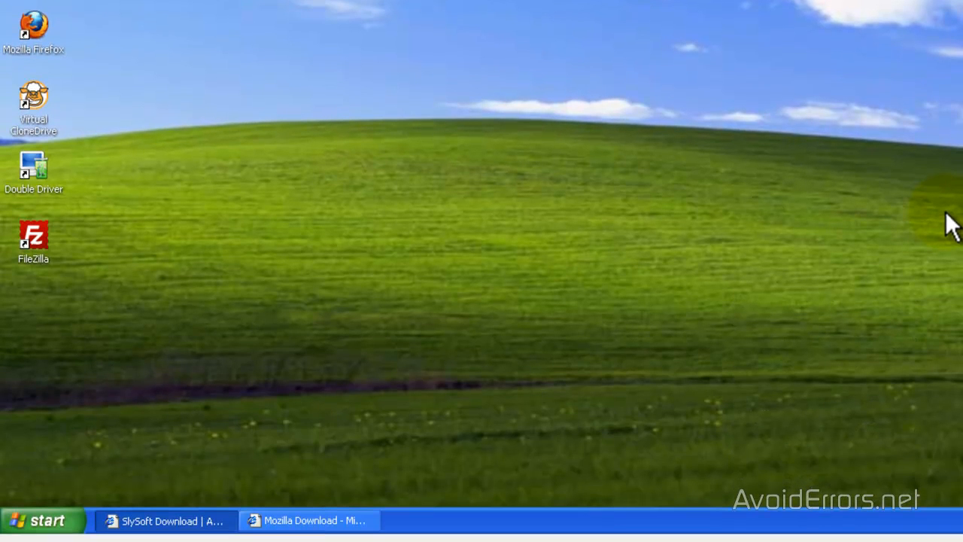
mouse_move(873, 244)
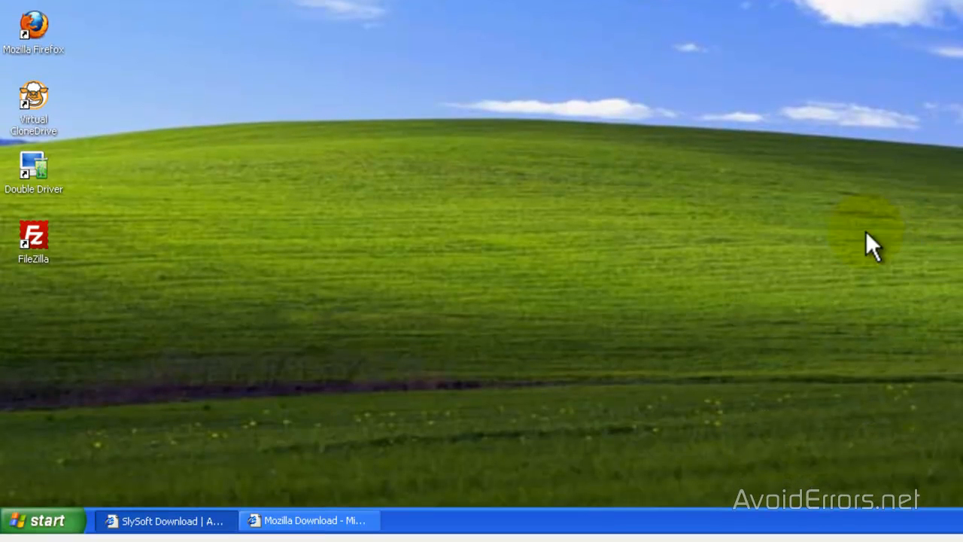
Restart Windows XP from Start > Turn Off Computer.
left_click(38, 520)
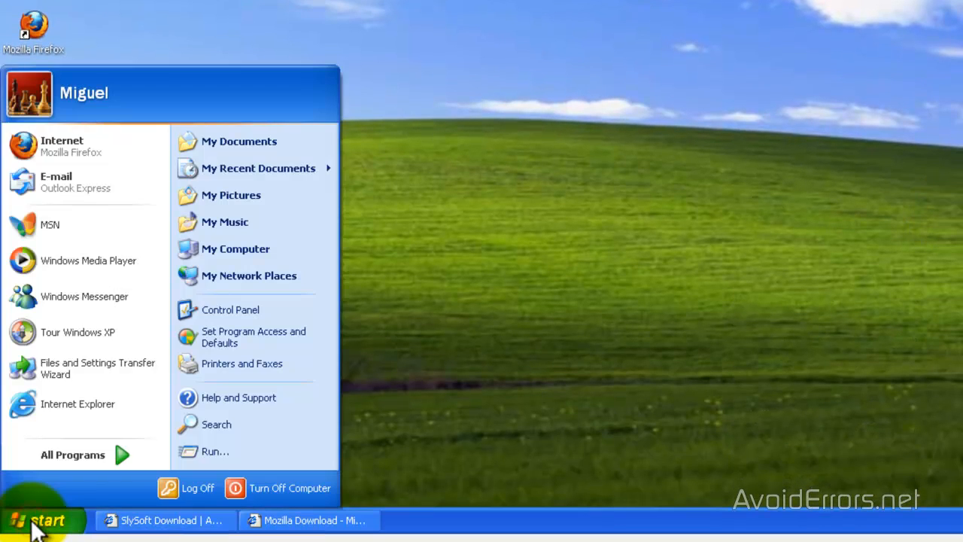
left_click(290, 488)
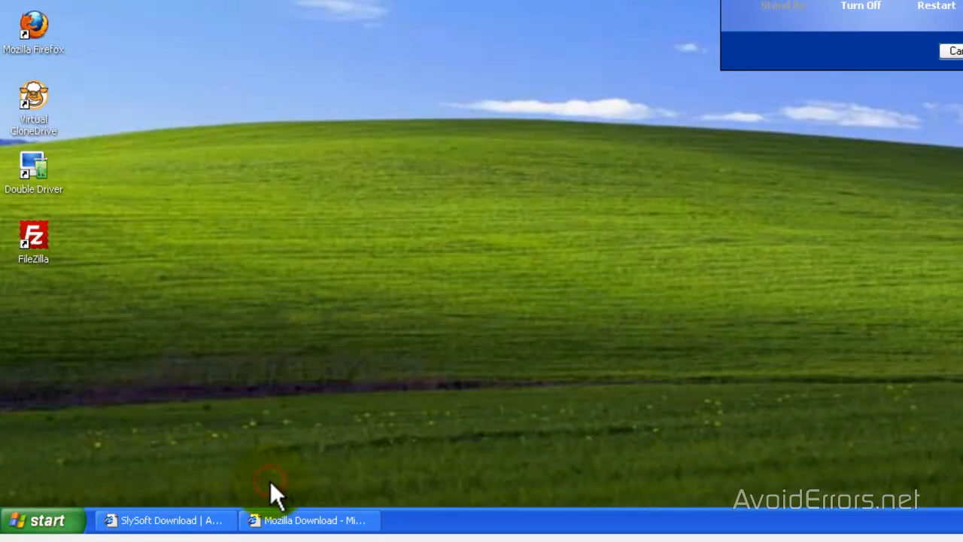
mouse_move(864, 124)
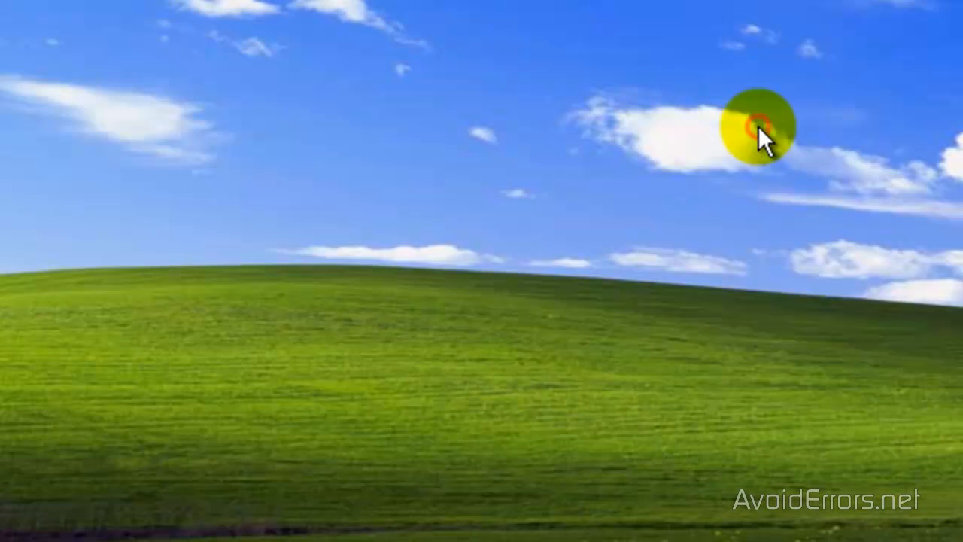
left_click(760, 124)
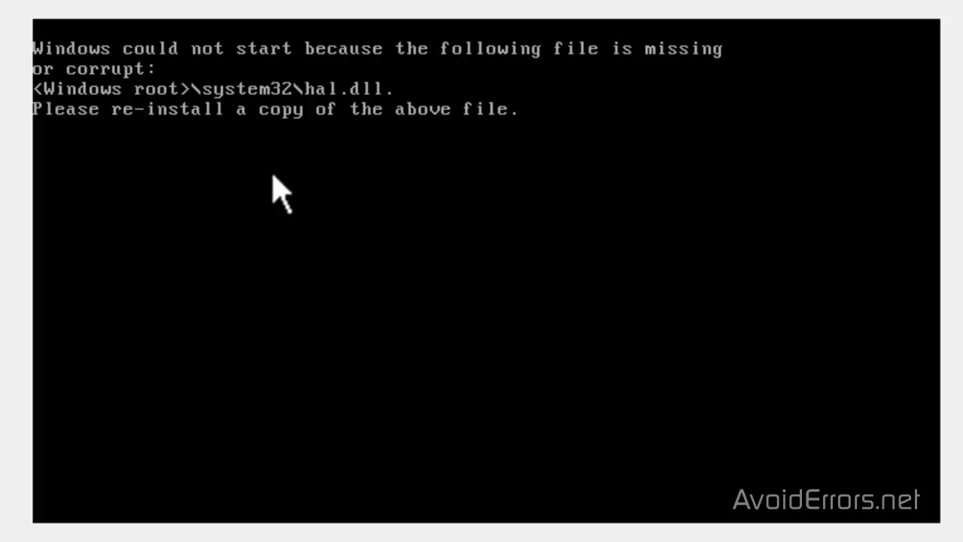
mouse_move(282, 188)
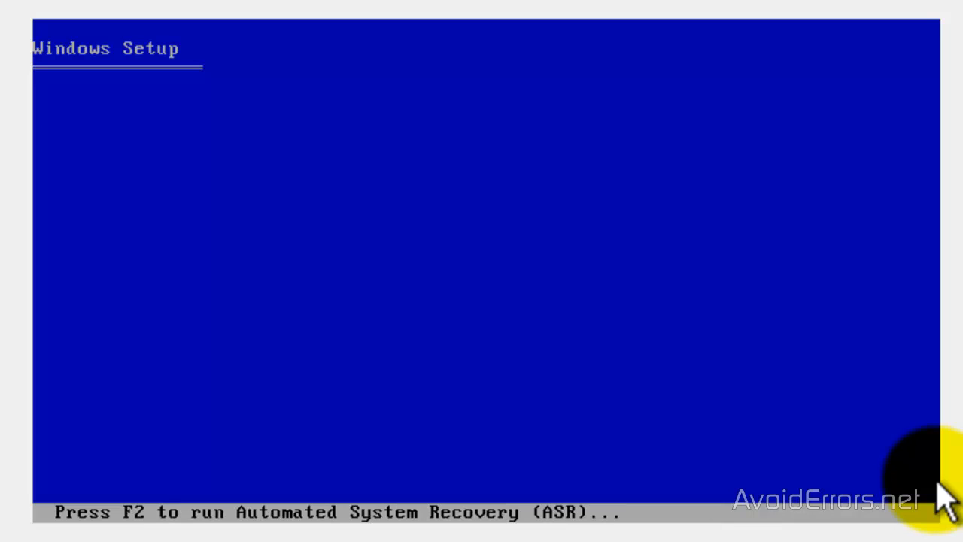
mouse_move(914, 516)
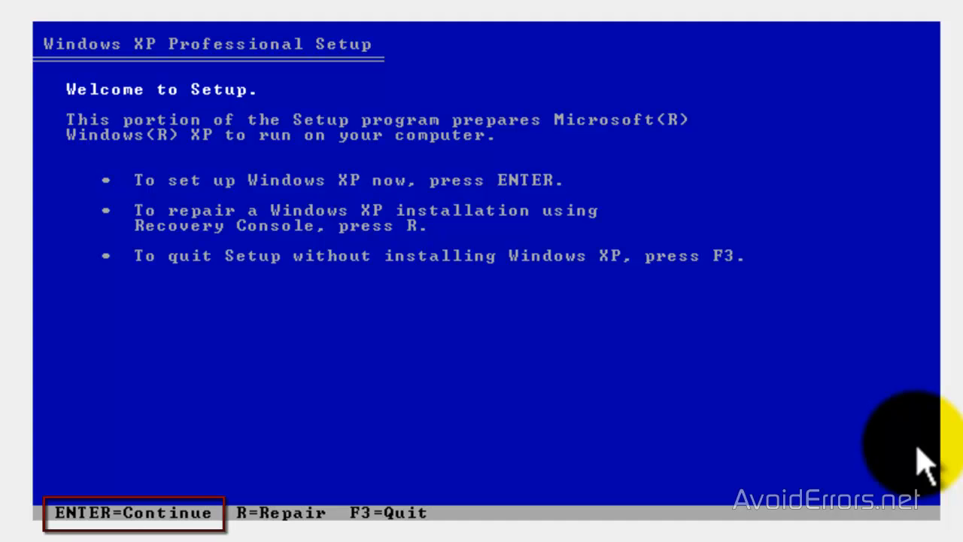
mouse_move(271, 527)
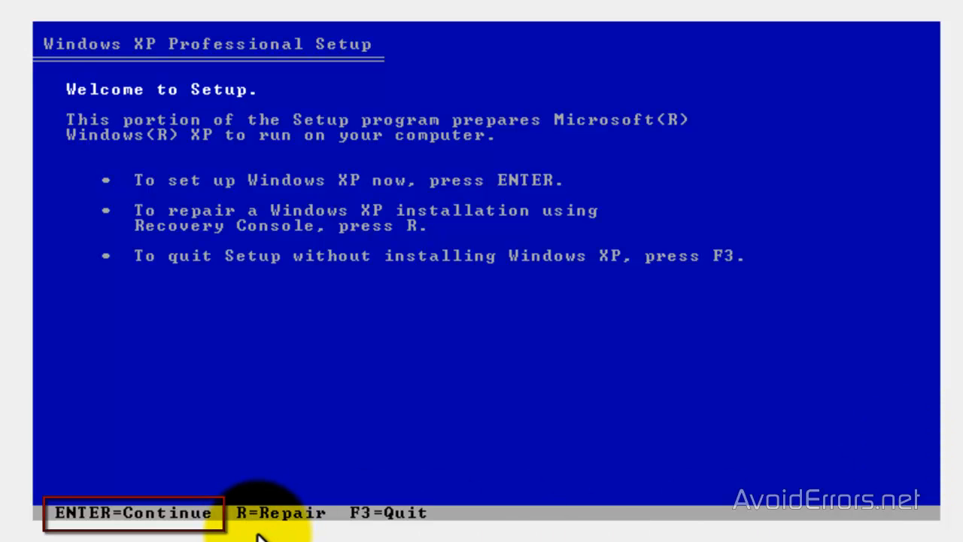
mouse_move(102, 531)
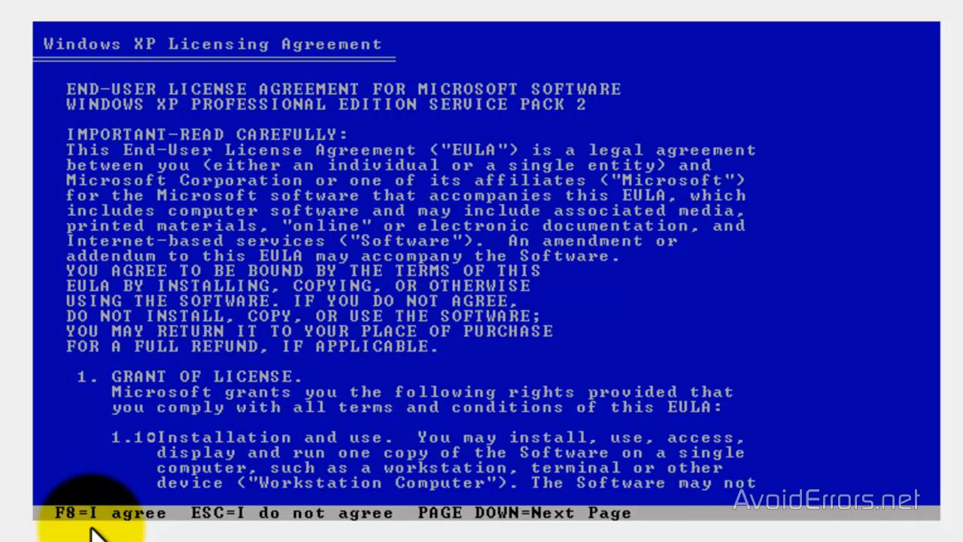
Accept the Windows XP licence agreement with F8.
key("f8")
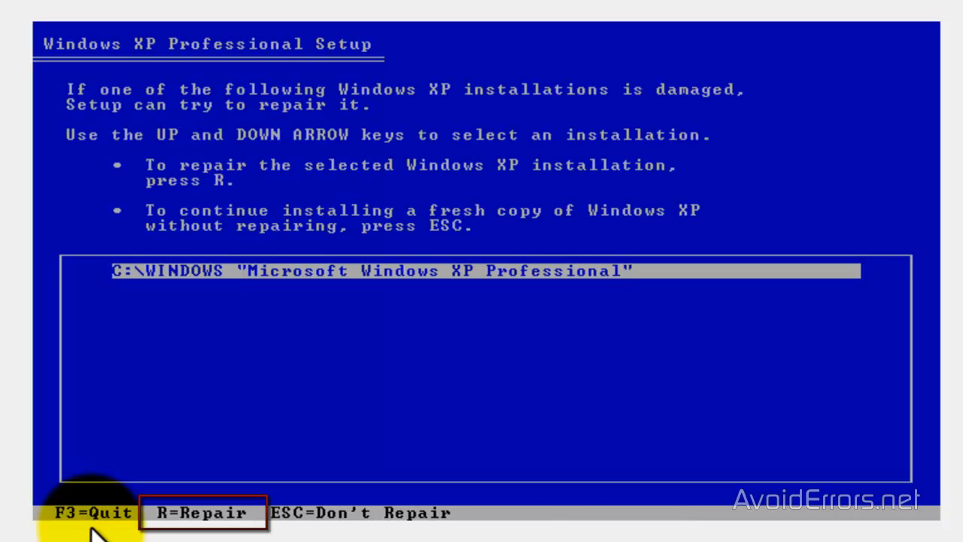
mouse_move(166, 369)
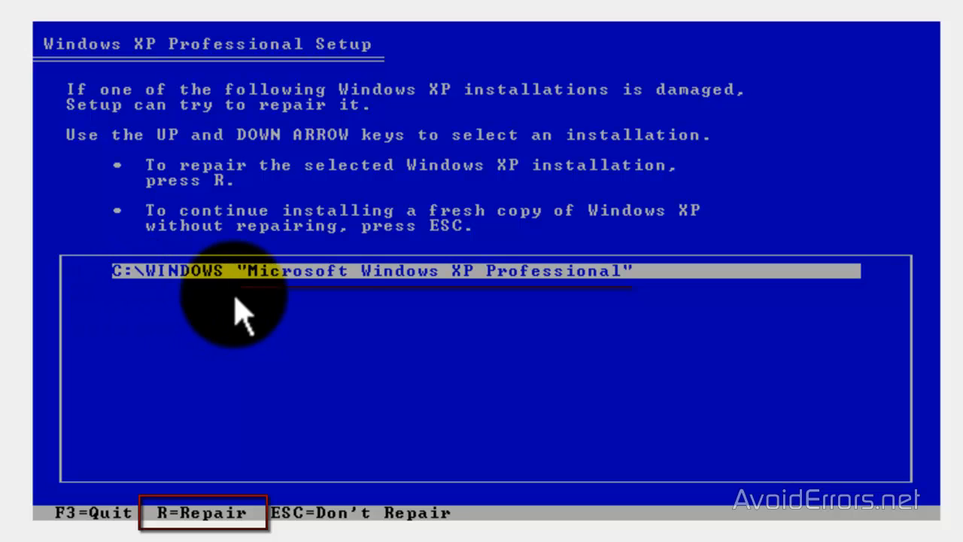
mouse_move(132, 305)
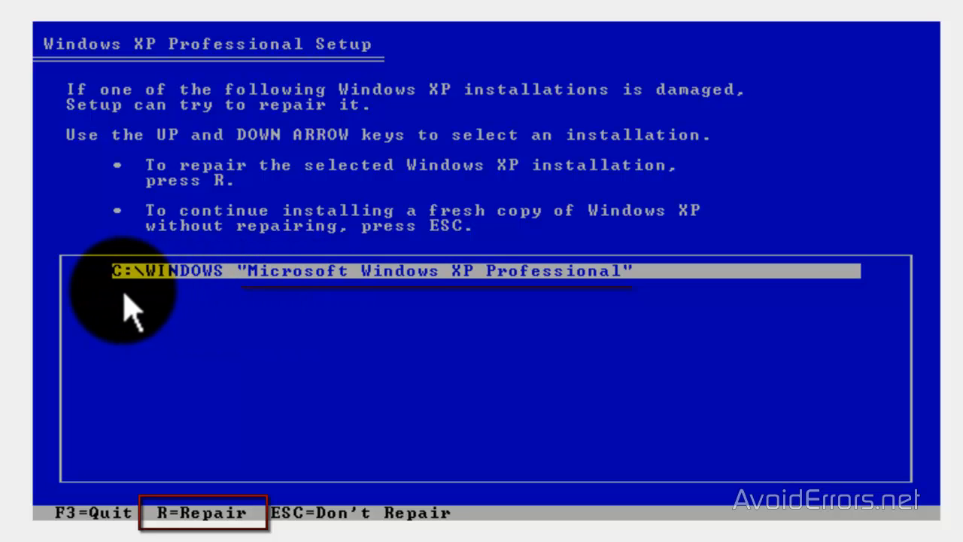
mouse_move(196, 527)
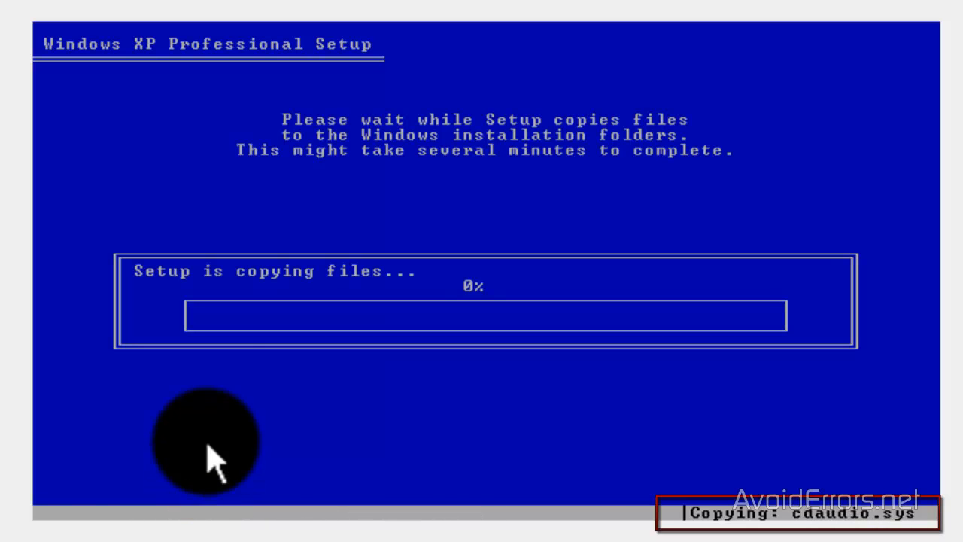
mouse_move(752, 527)
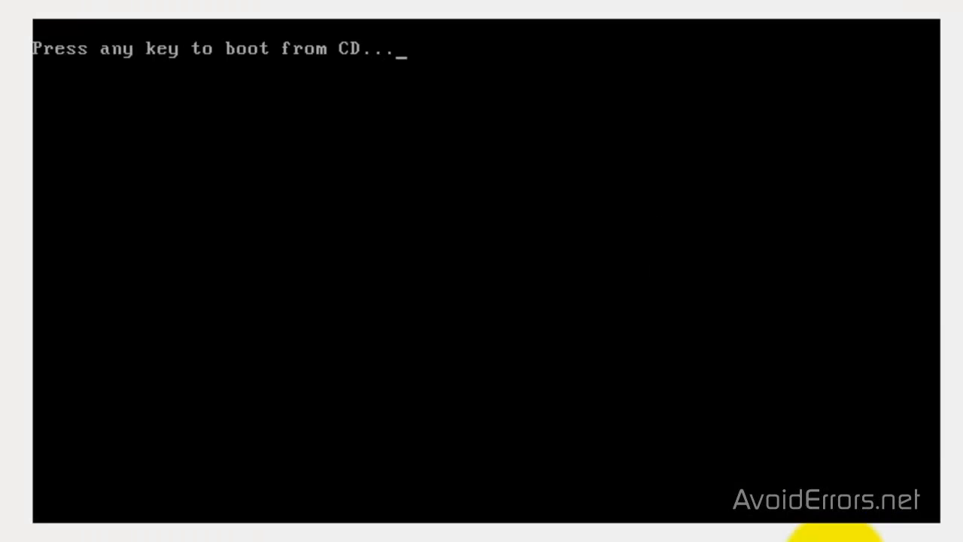
Enter the volume licence product key and continue the graphical setup.
key("space")
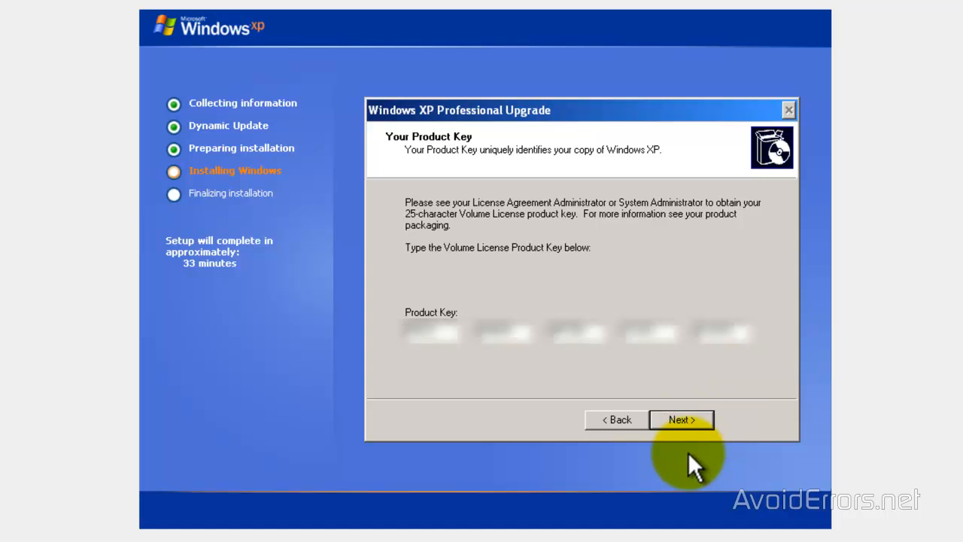
left_click(681, 419)
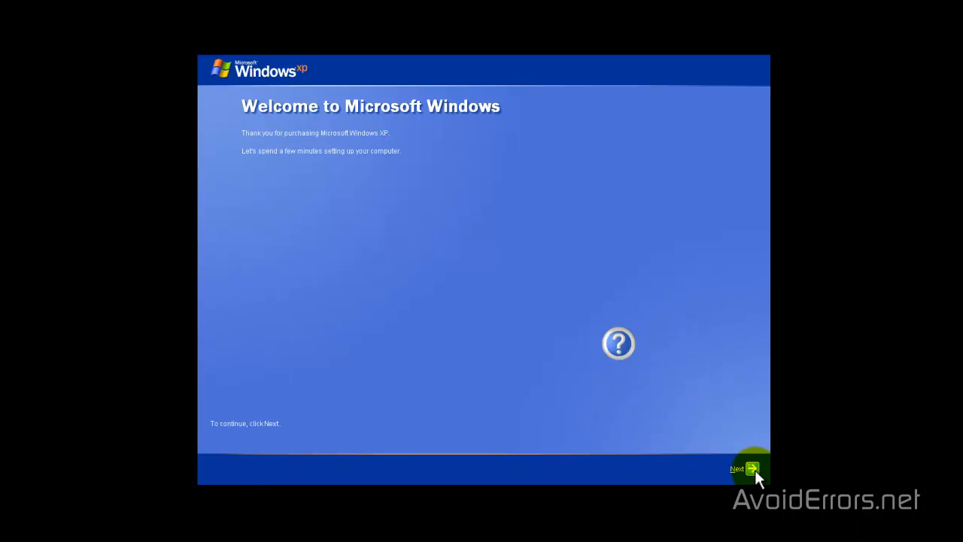
Pass the welcome pages choosing 'Not right now' for updates and 'No, not at this time' for registration.
left_click(741, 469)
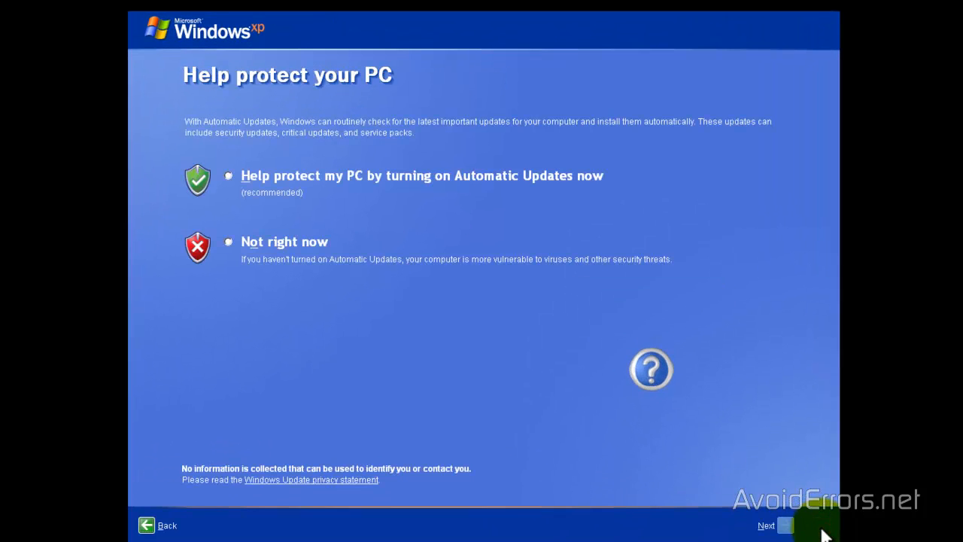
left_click(228, 241)
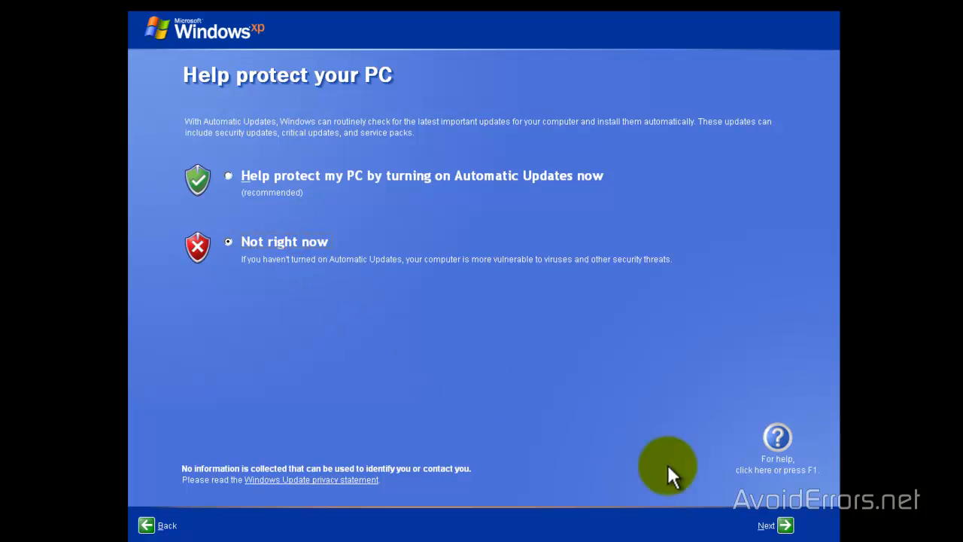
left_click(766, 526)
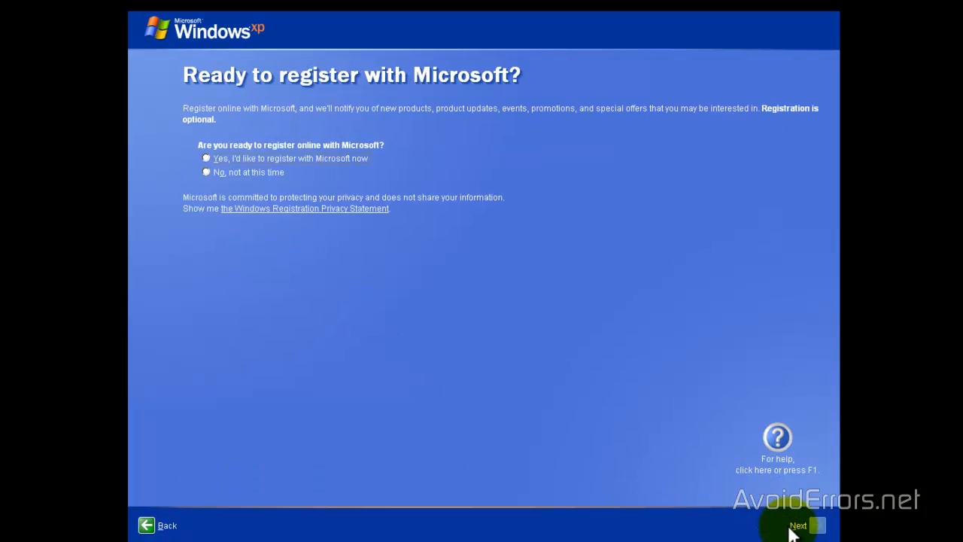
left_click(207, 172)
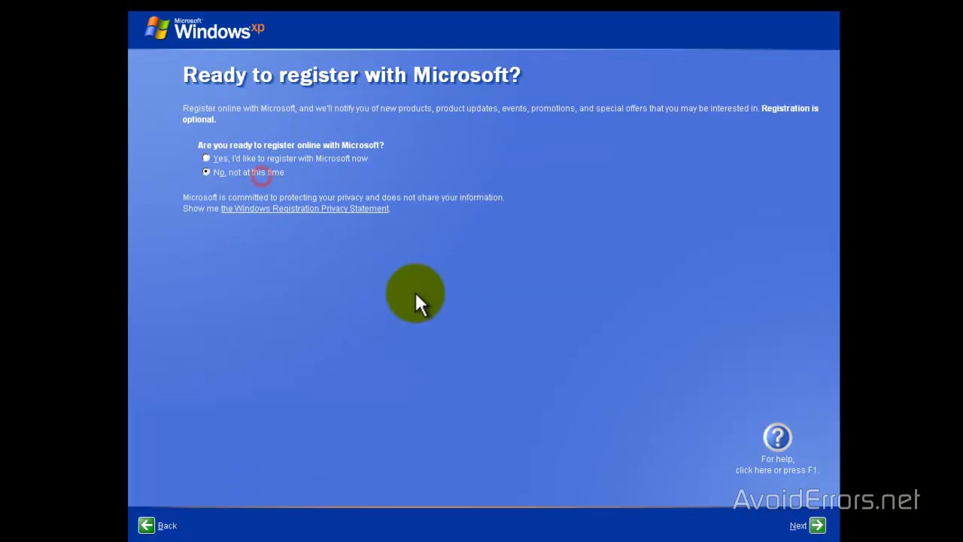
left_click(807, 525)
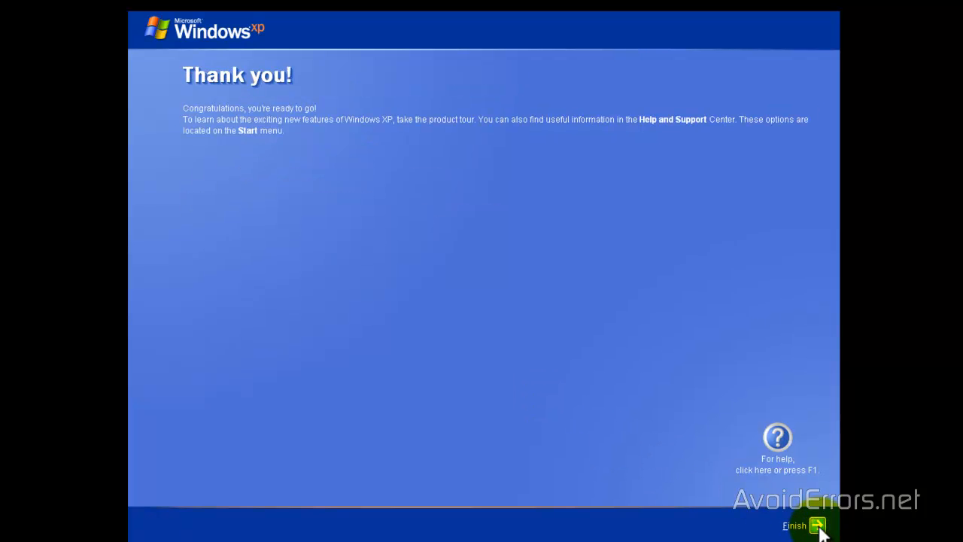
left_click(796, 525)
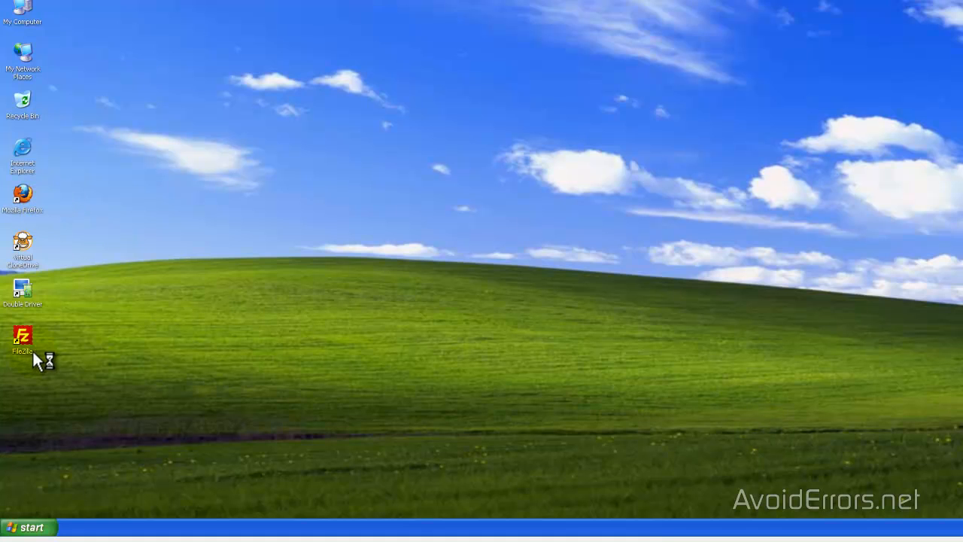
mouse_move(399, 358)
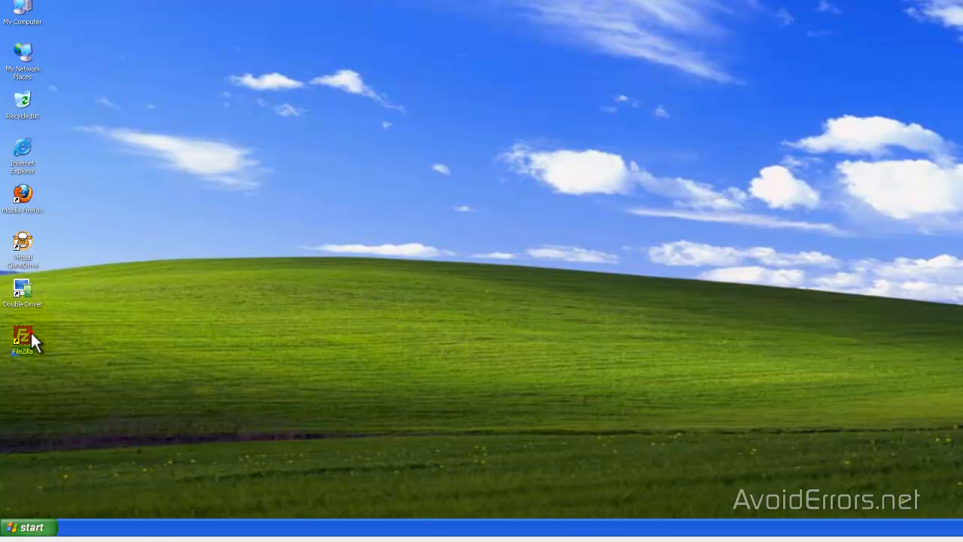
Launch FileZilla and Double Driver from their desktop icons.
double_click(23, 339)
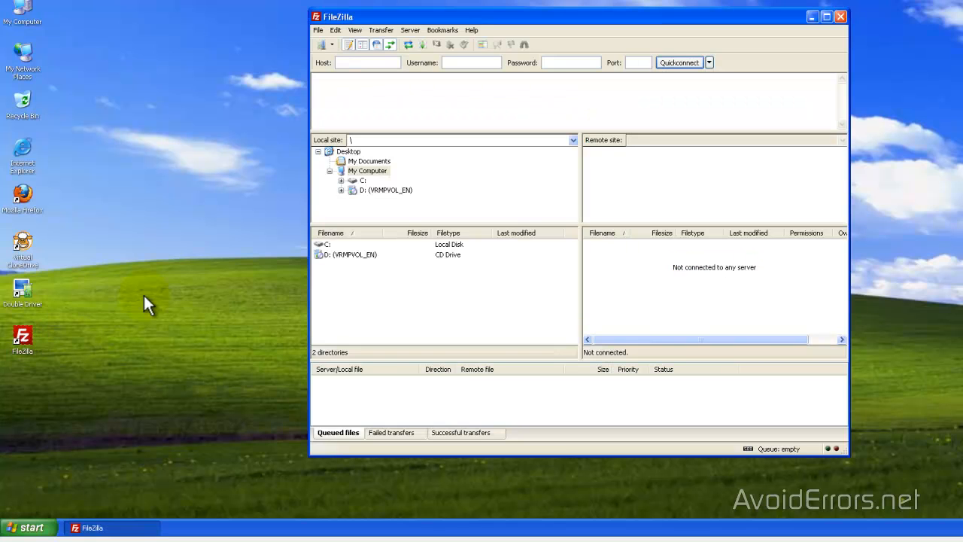
mouse_move(23, 294)
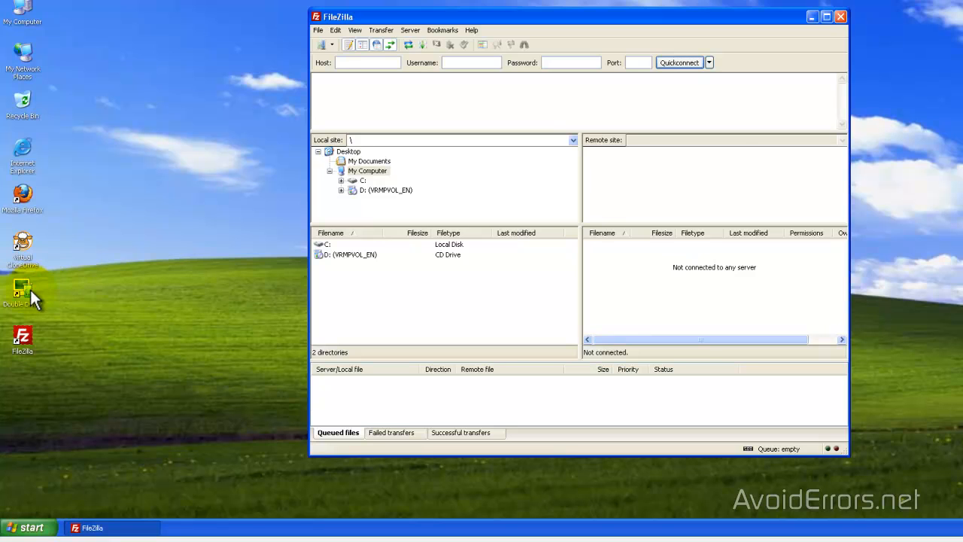
double_click(22, 294)
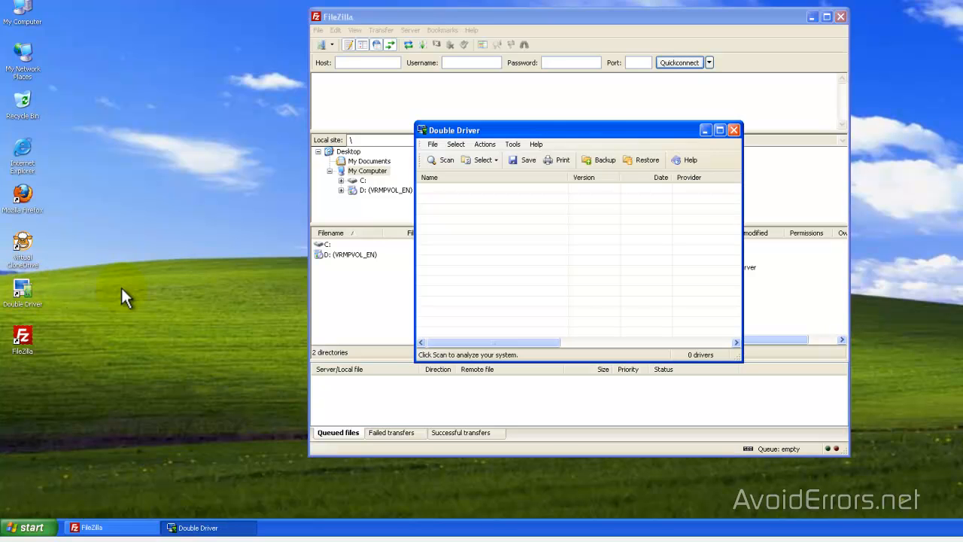
mouse_move(165, 296)
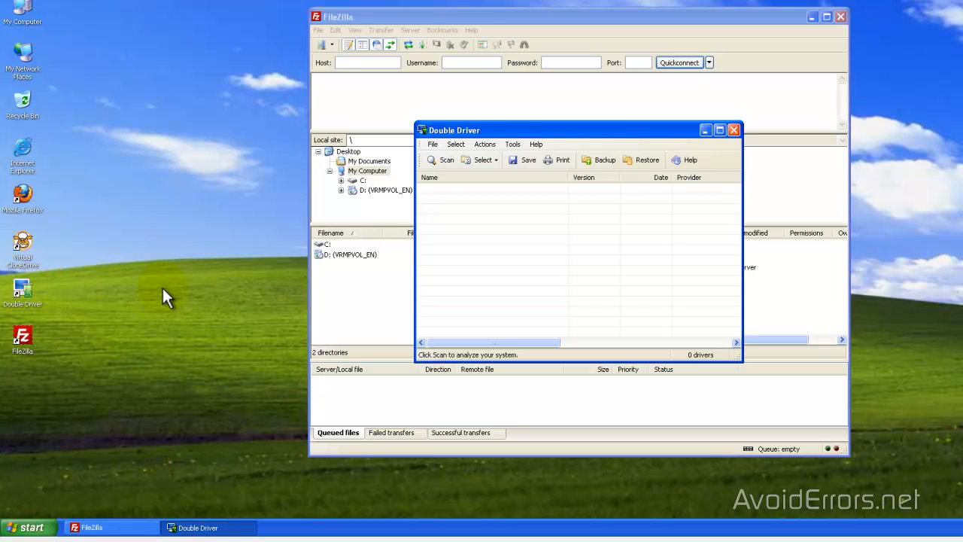